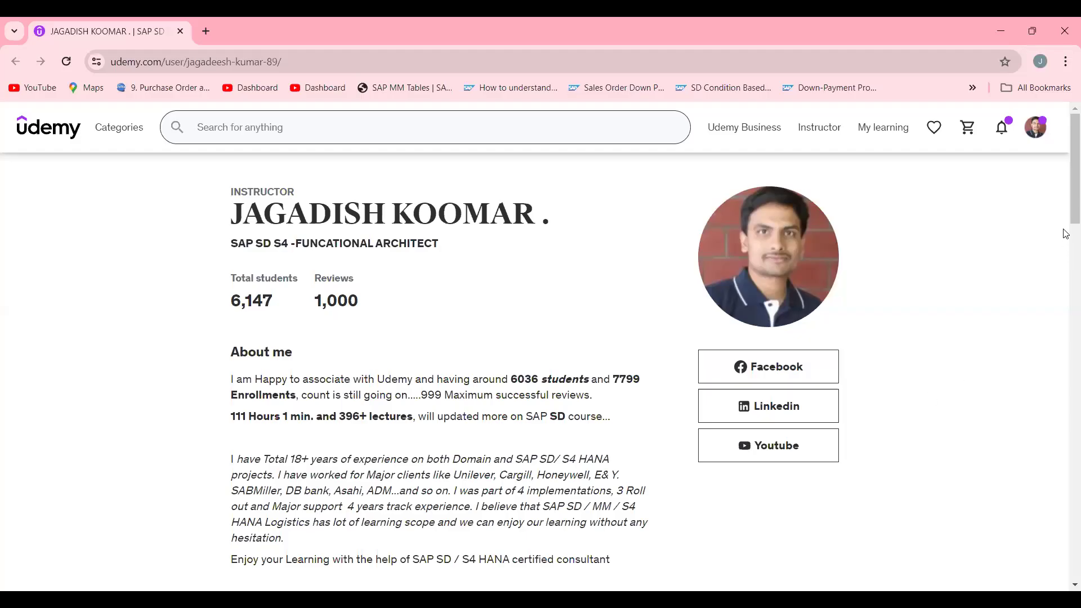
Scroll down the Udemy instructor profile to the listing of 22 courses
scroll("down", 3)
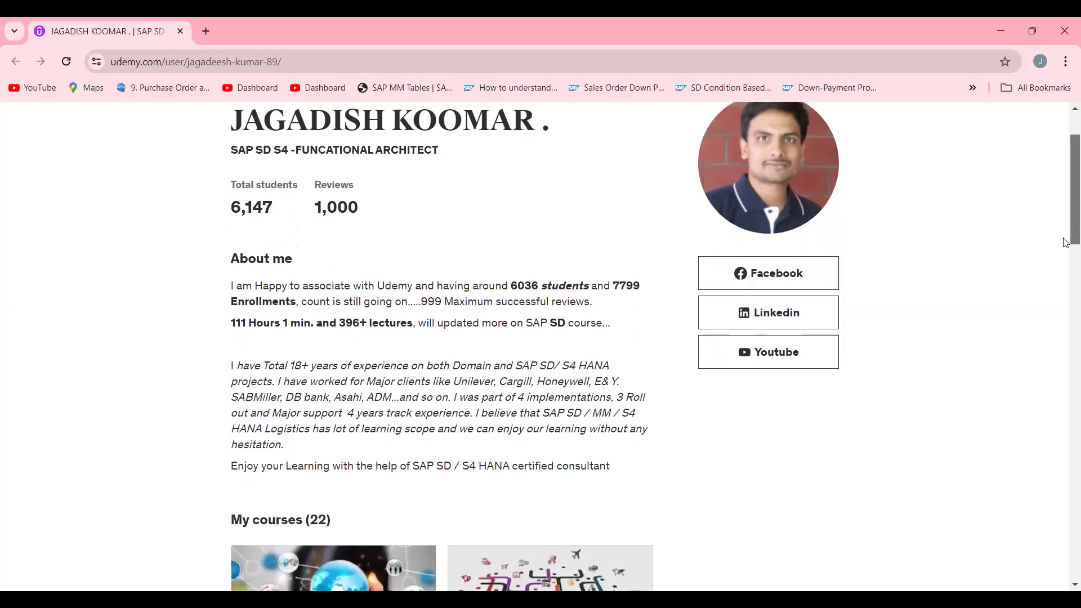
scroll("down", 3)
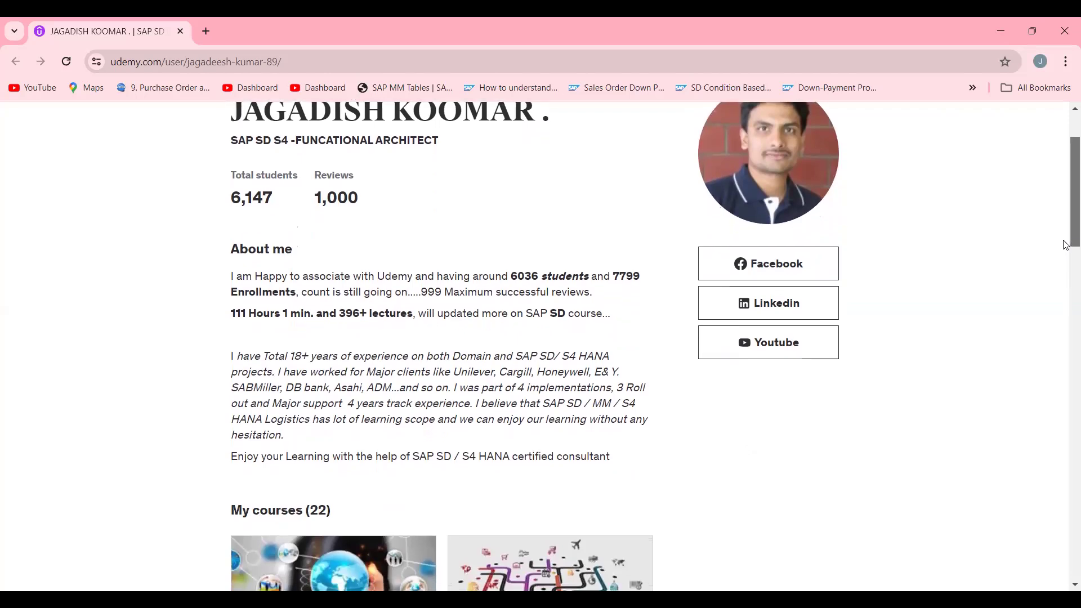
scroll("down", 3)
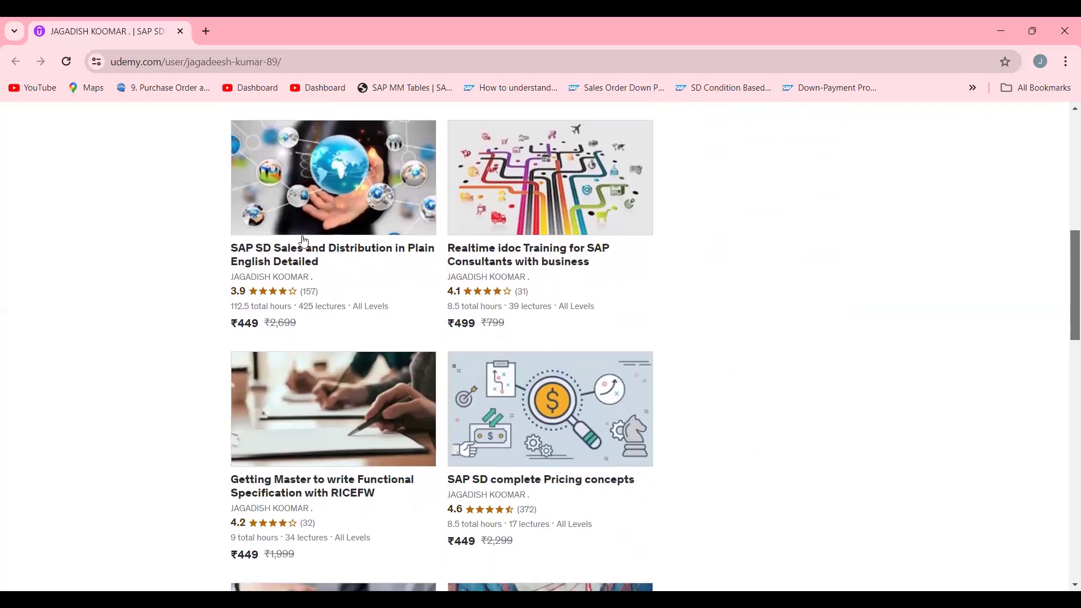
mouse_move(466, 181)
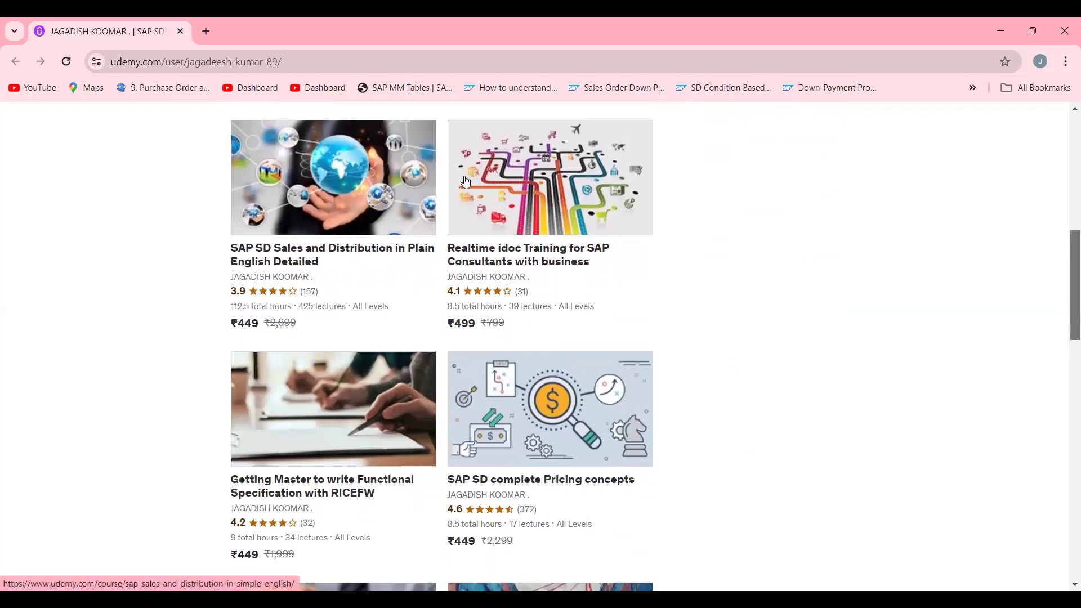
mouse_move(849, 272)
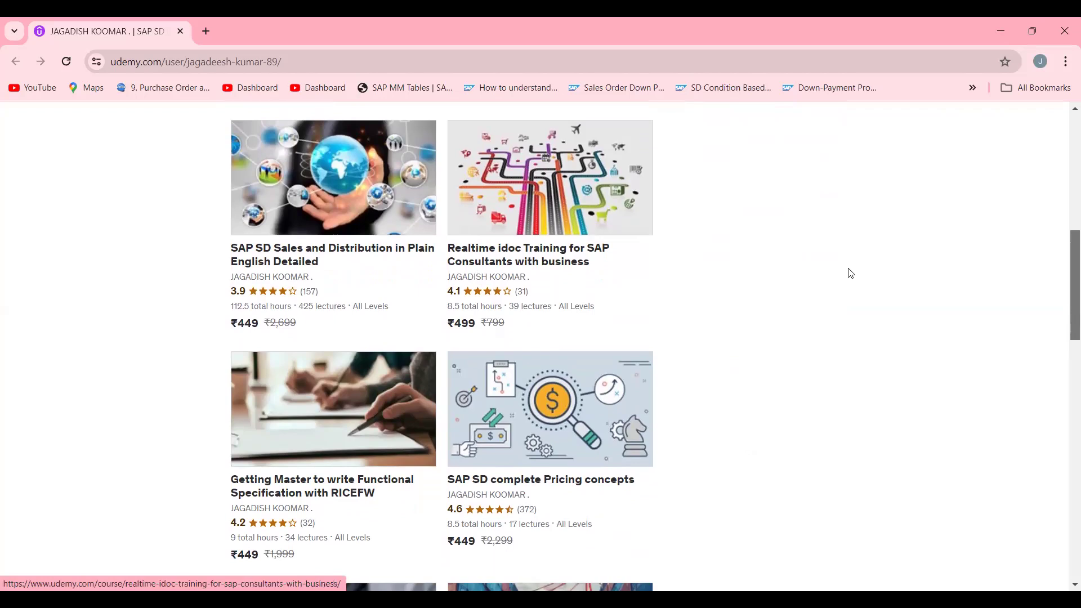
mouse_move(443, 342)
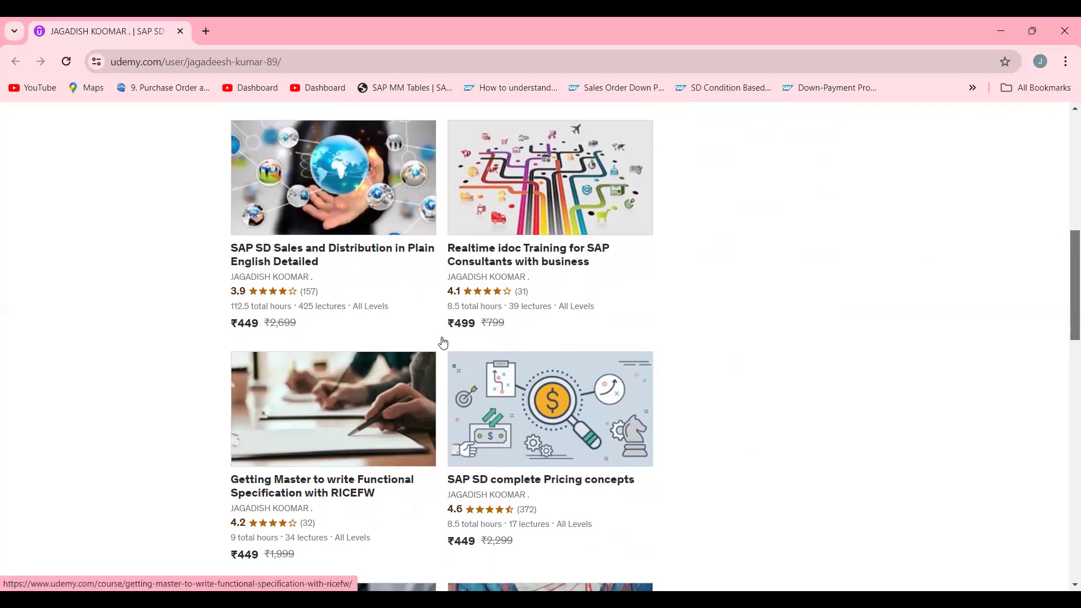
mouse_move(513, 258)
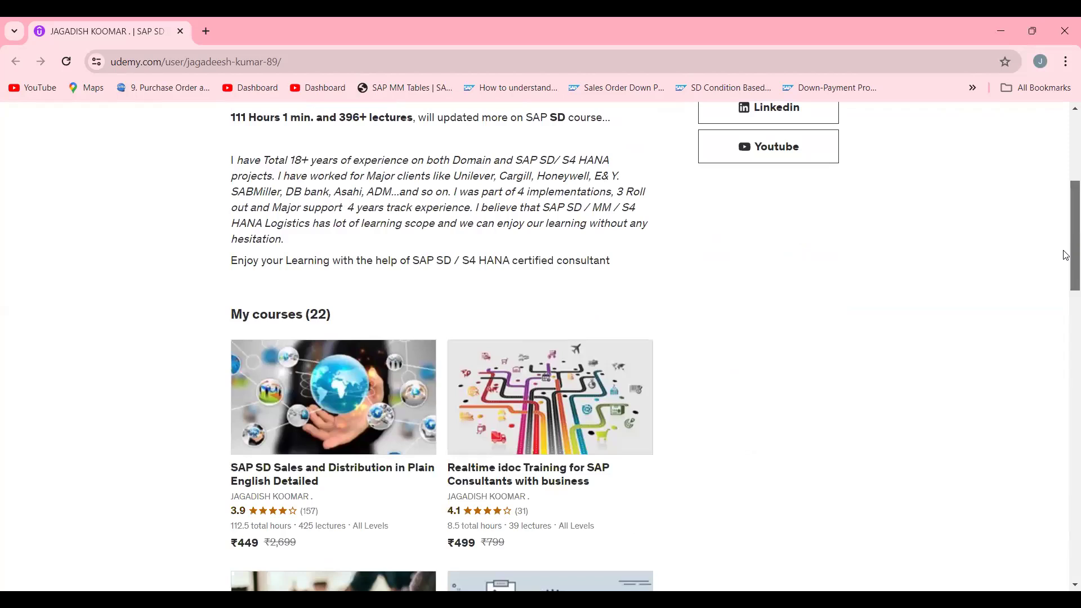
scroll("down", 3)
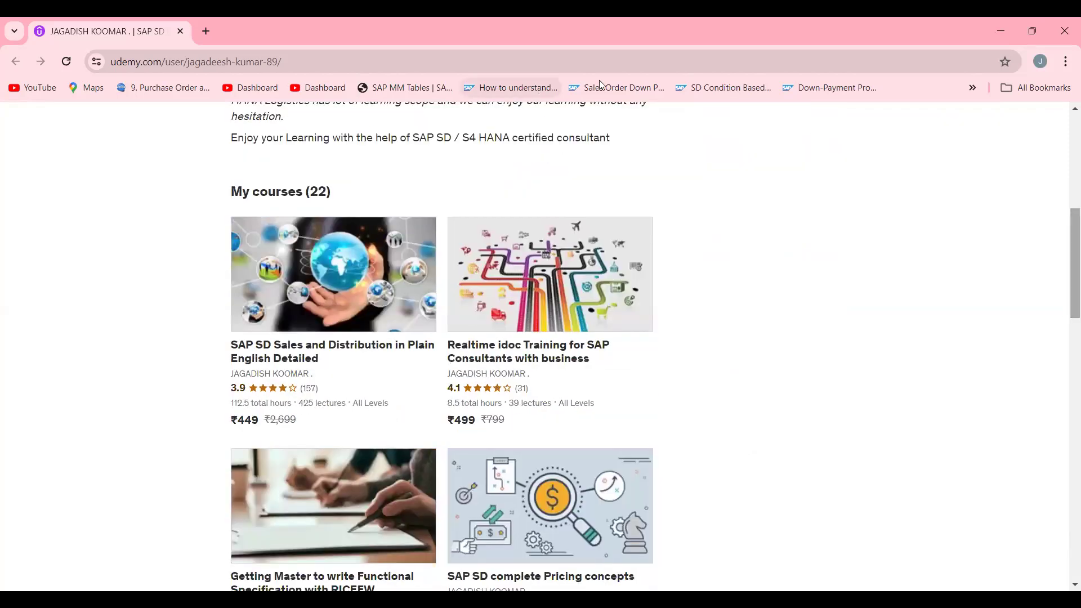
Open a new Chrome tab on the Google start page
left_click(206, 31)
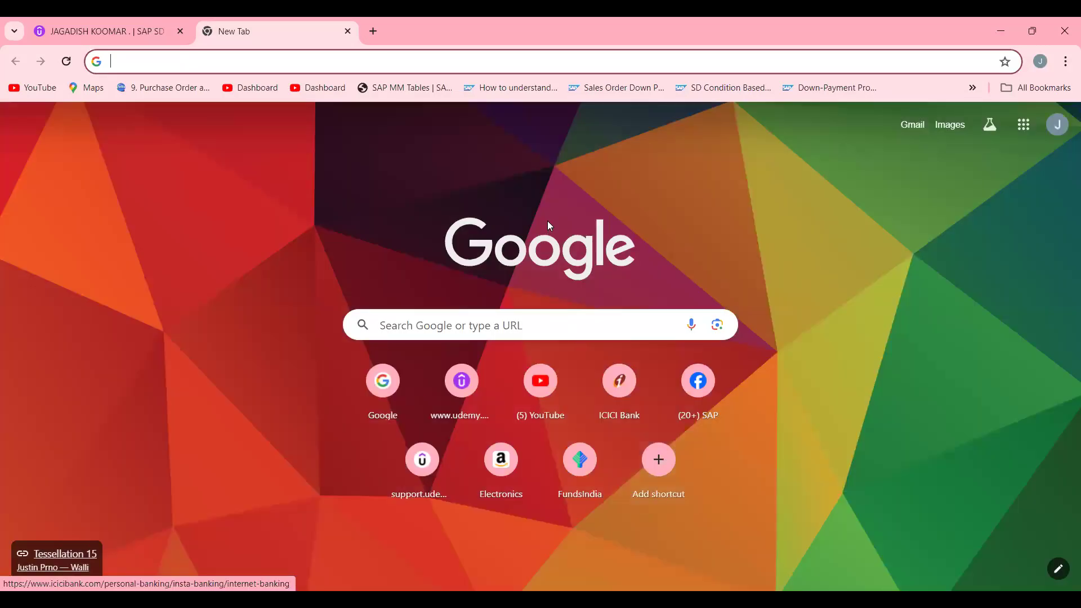
mouse_move(644, 154)
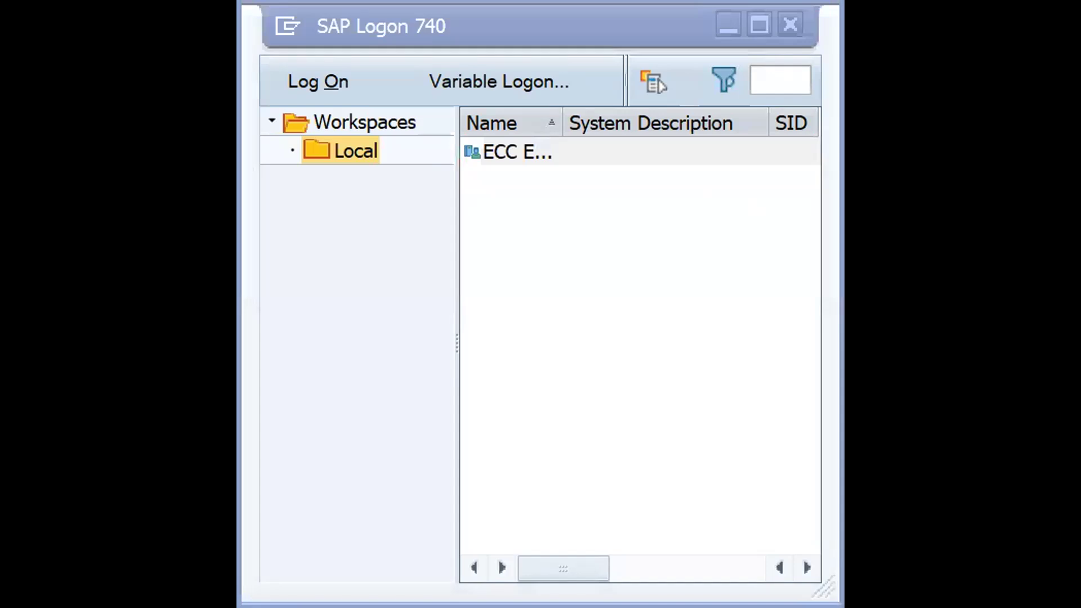
Log on to the ECC system and start creating a sales order with VA01
double_click(516, 152)
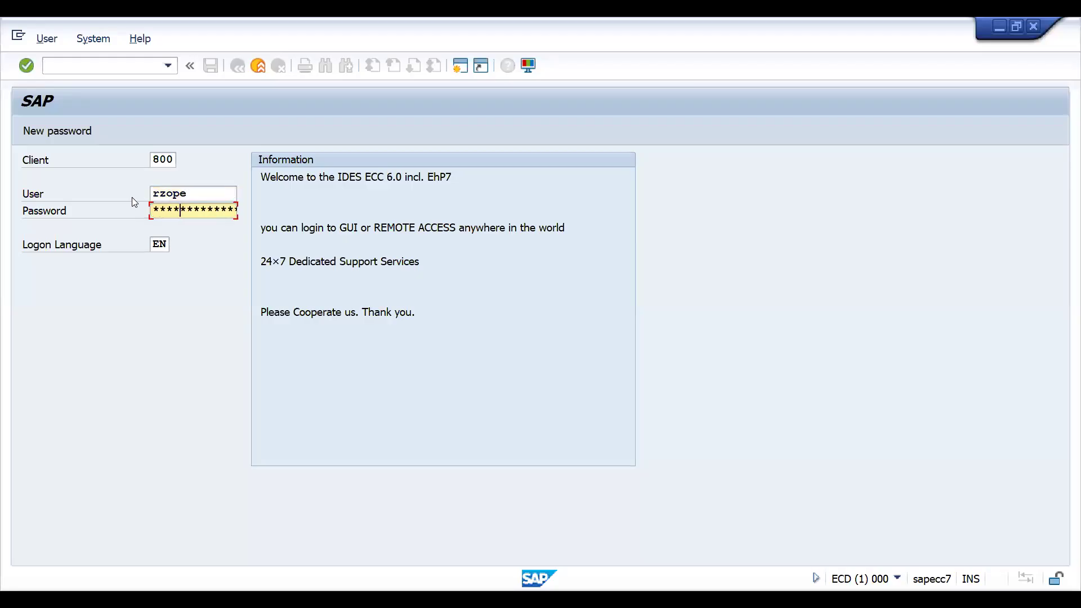
key("Enter")
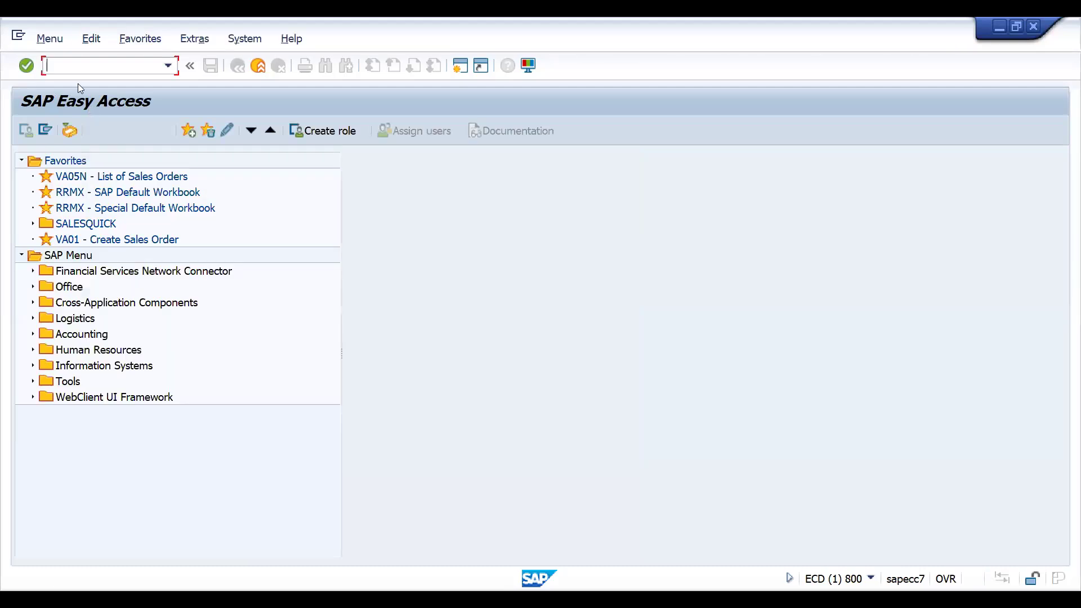
type("/nv")
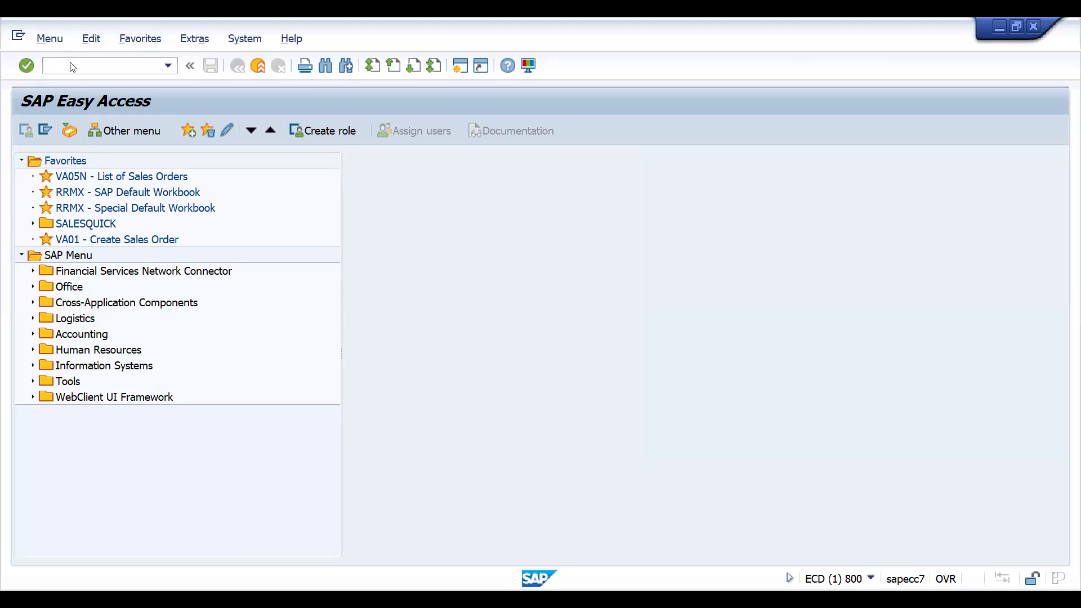
double_click(116, 239)
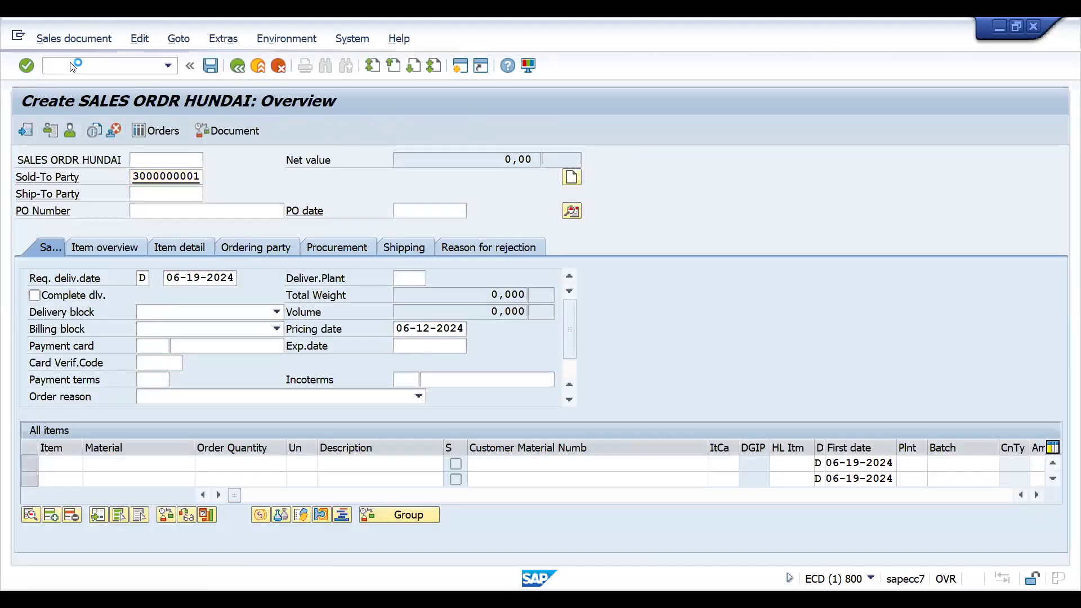
Enter JAI HANUMAN LTD. as sold-to and ship-to, material 50065771, and save
left_click(166, 194)
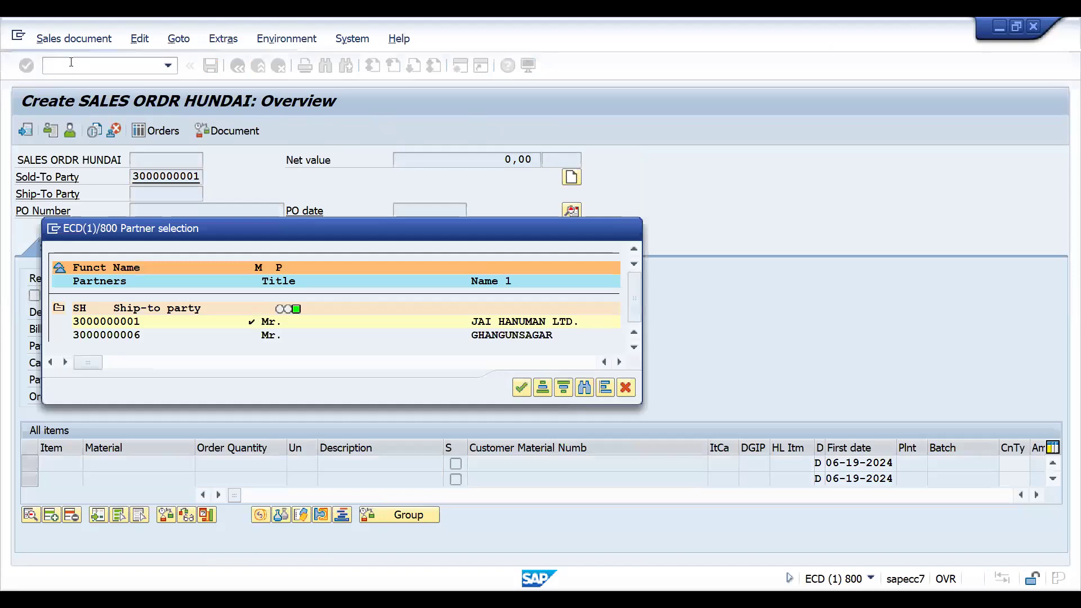
left_click(521, 387)
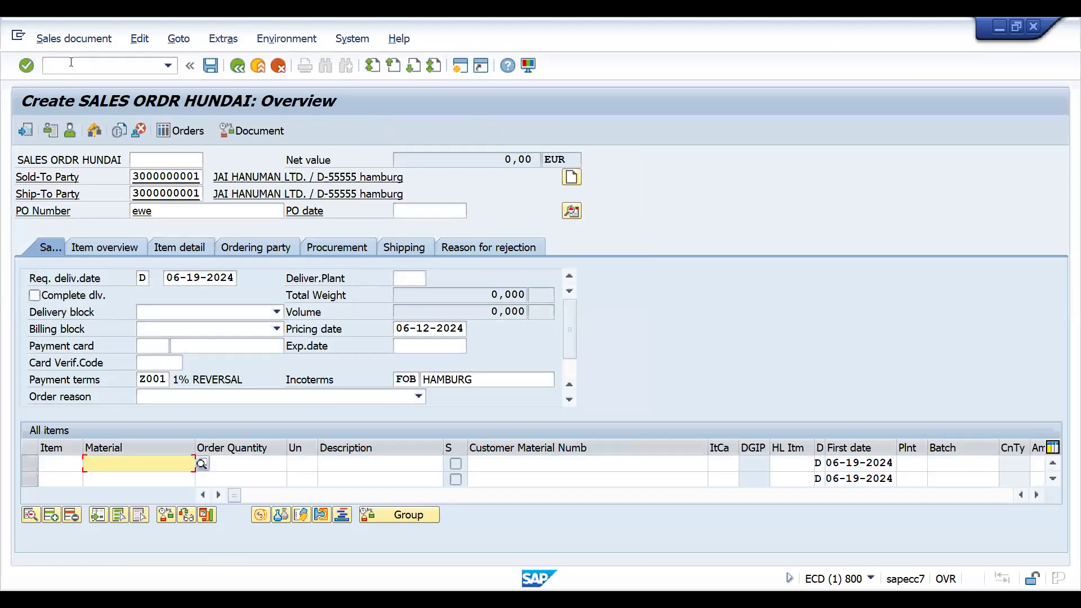
type("50065771")
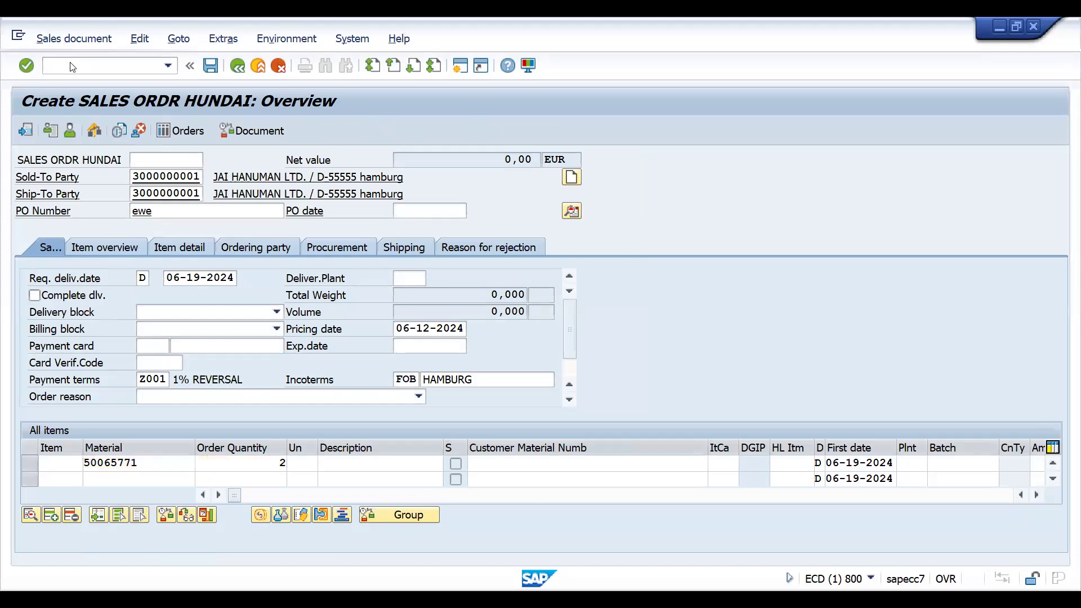
key("Enter")
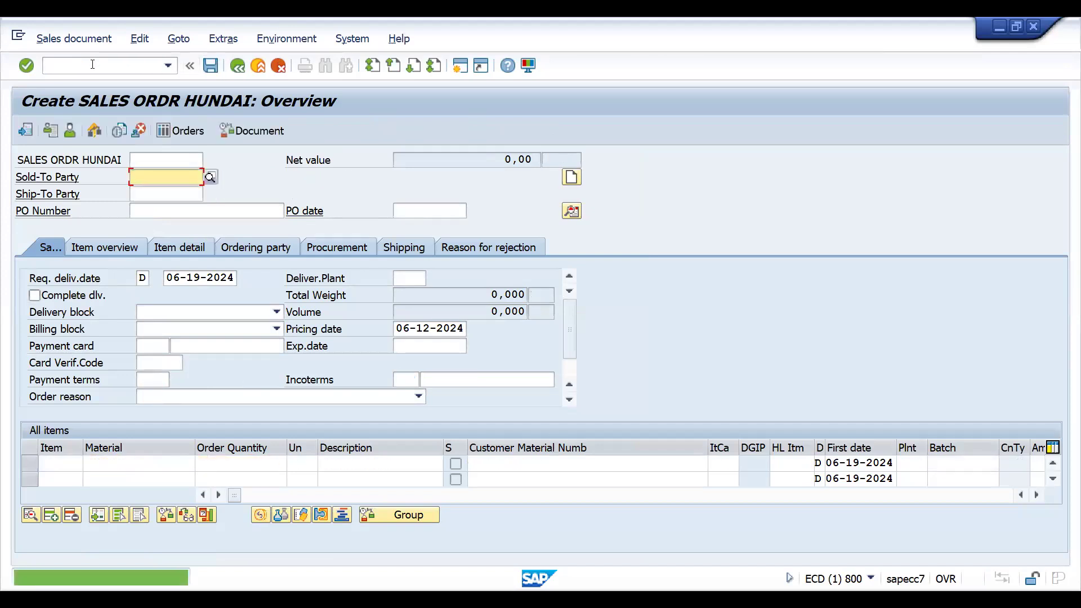
Create delivery 80018292 for order 20618, check picking, and post goods issue
type("/nvl")
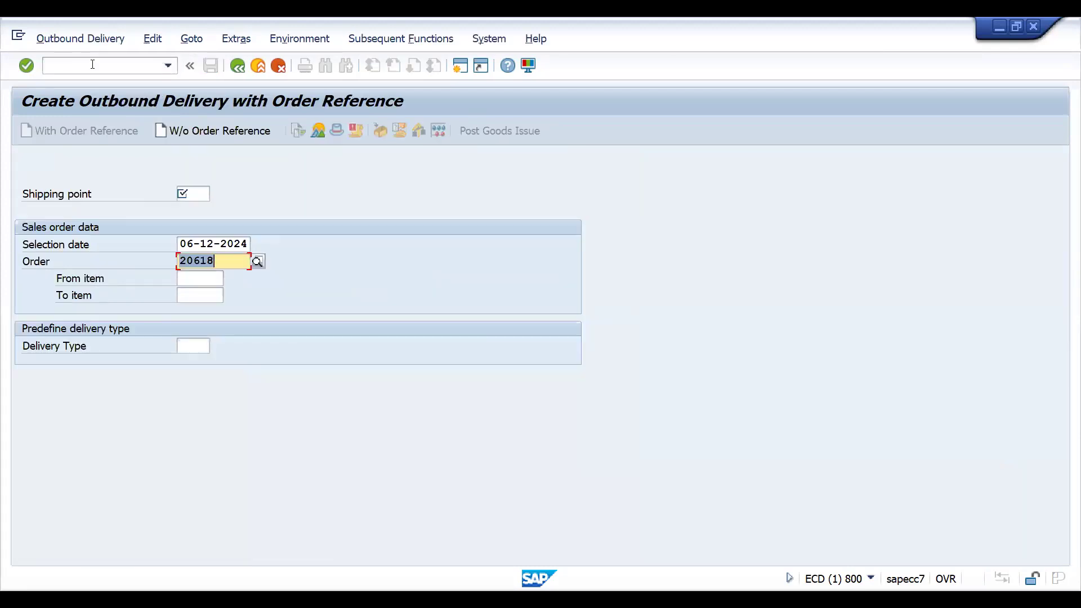
key("Enter")
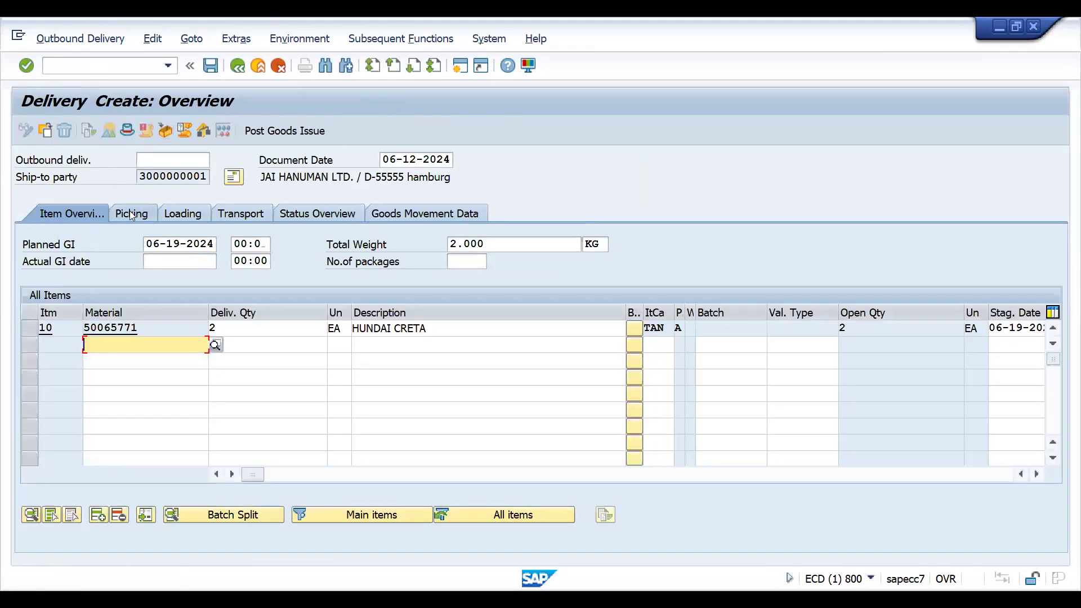
left_click(132, 213)
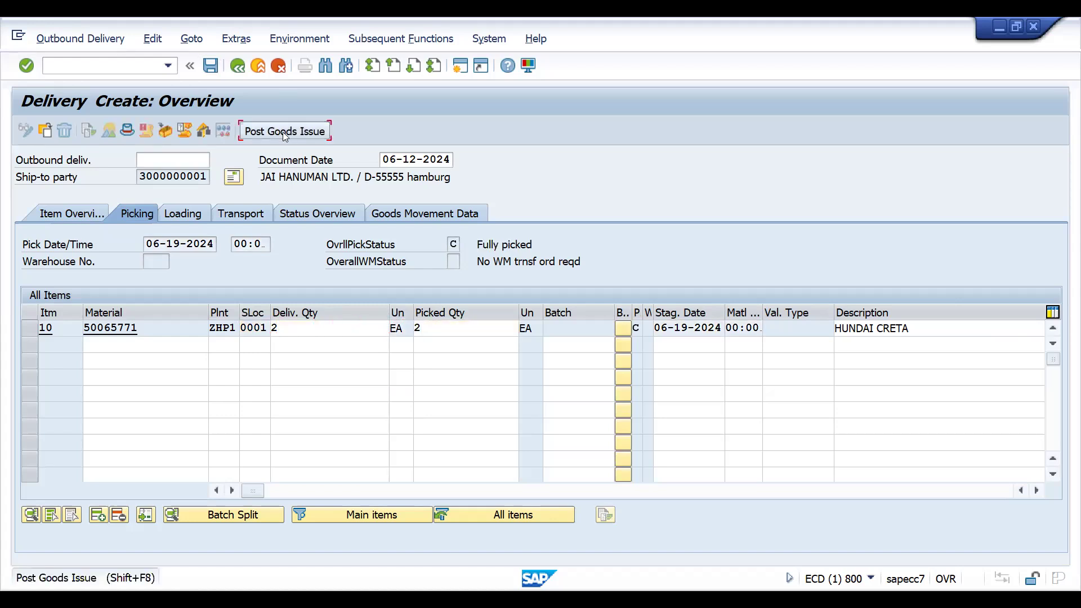
left_click(284, 132)
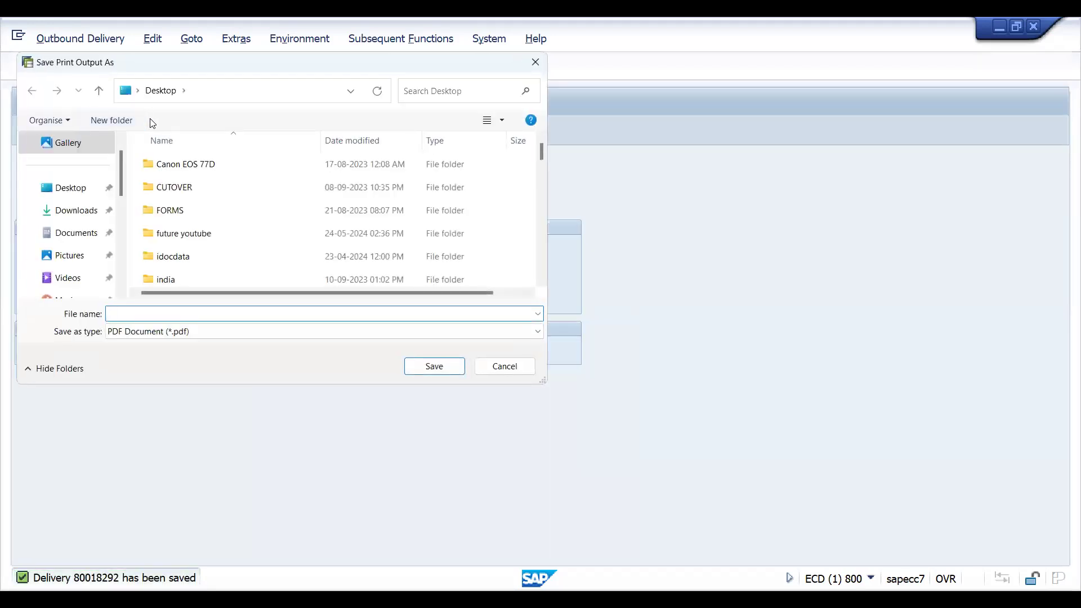
Save invoice 89000018 for delivery 80018292 via VF01, cancelling the print output file
left_click(504, 366)
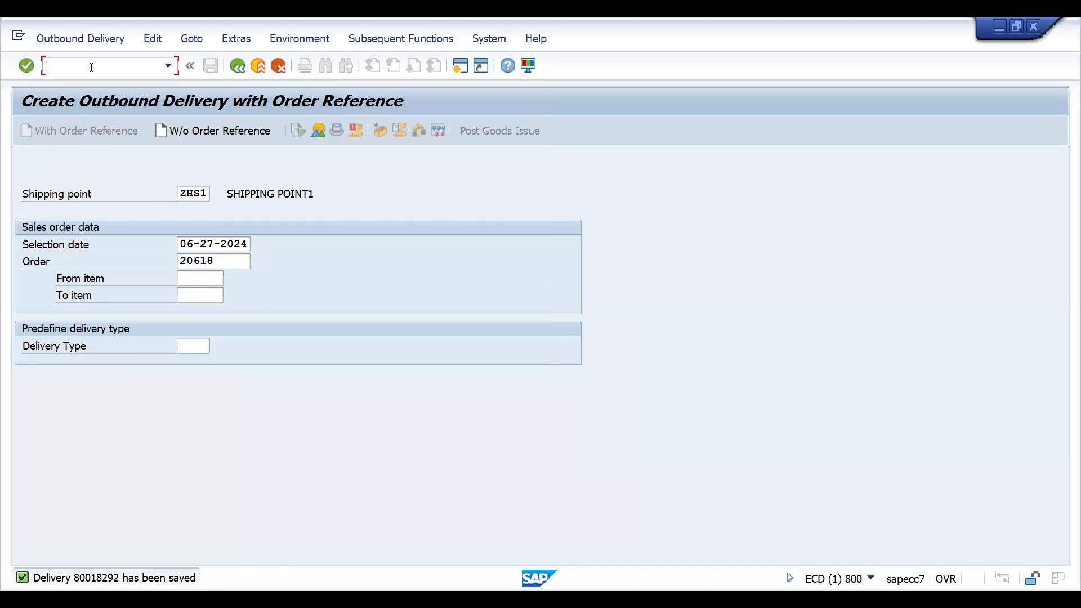
type("/nvf01")
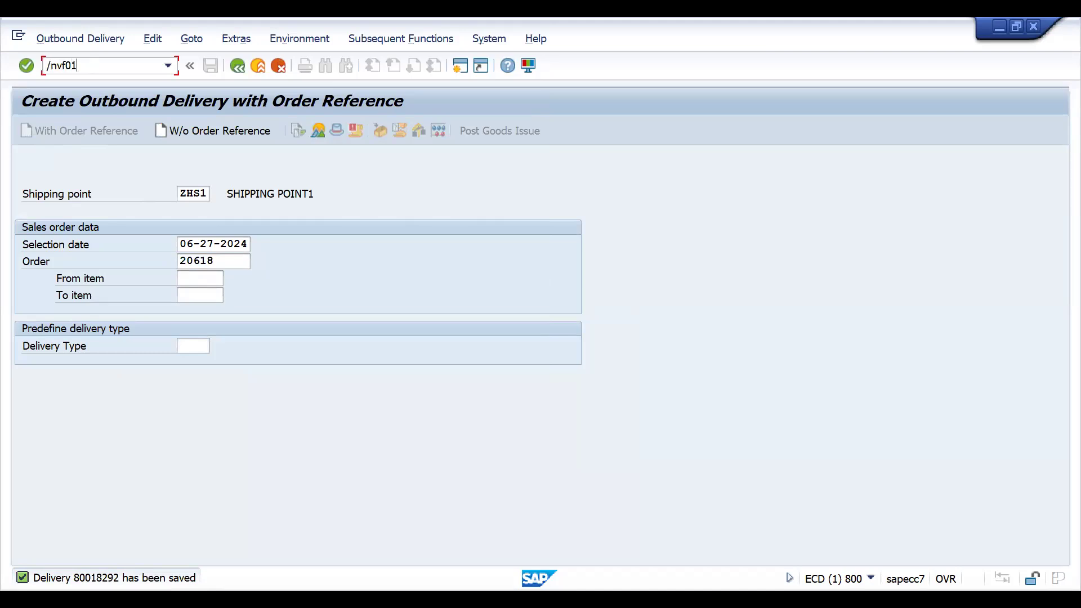
type("VF01")
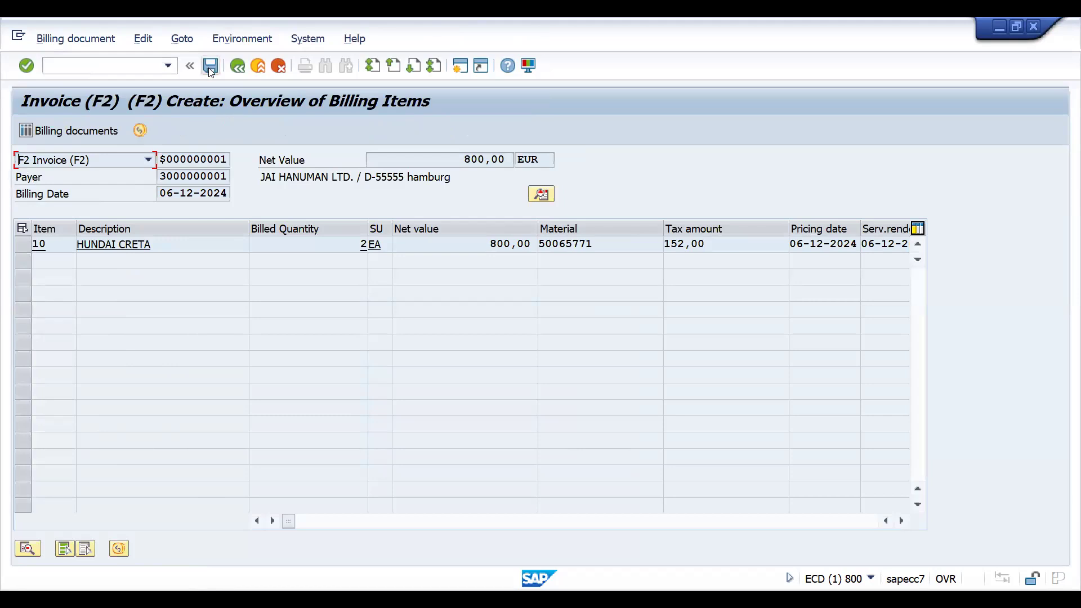
left_click(210, 65)
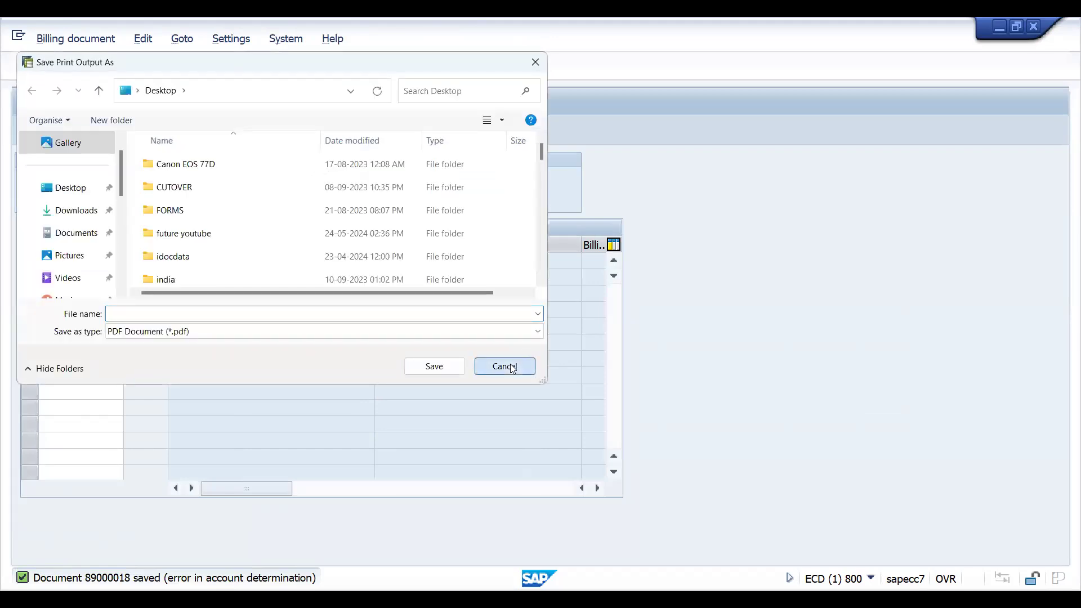
left_click(504, 366)
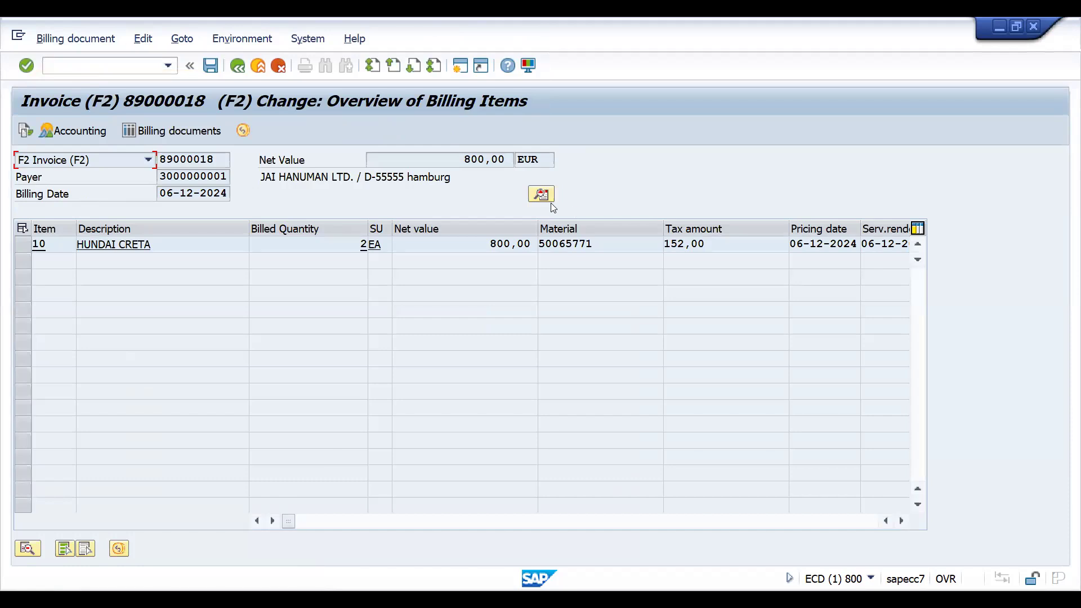
Open invoice 89000018's header data to see posting status B
left_click(541, 194)
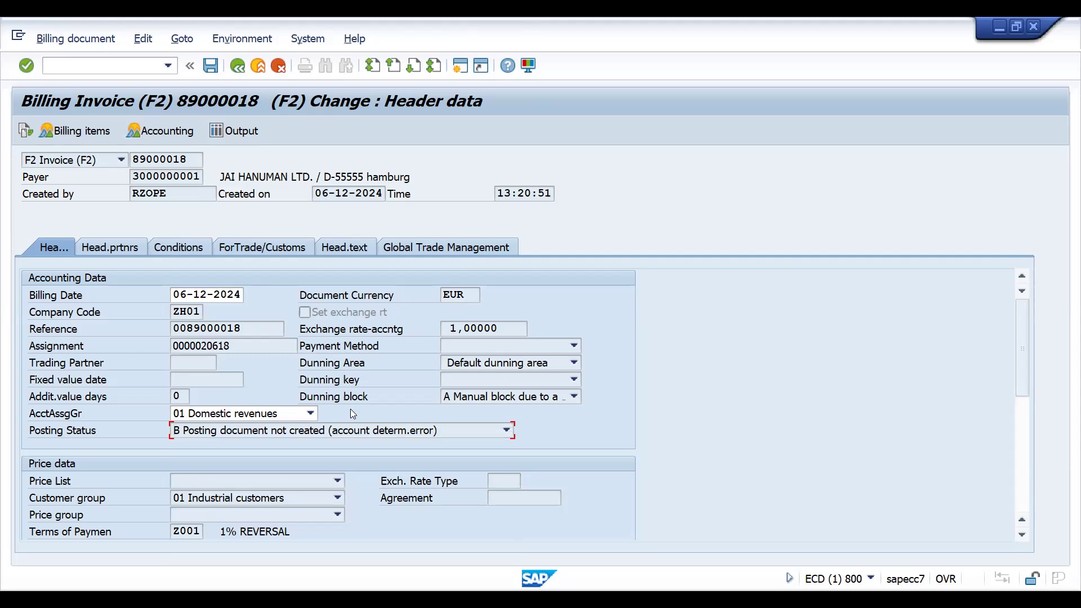
mouse_move(271, 381)
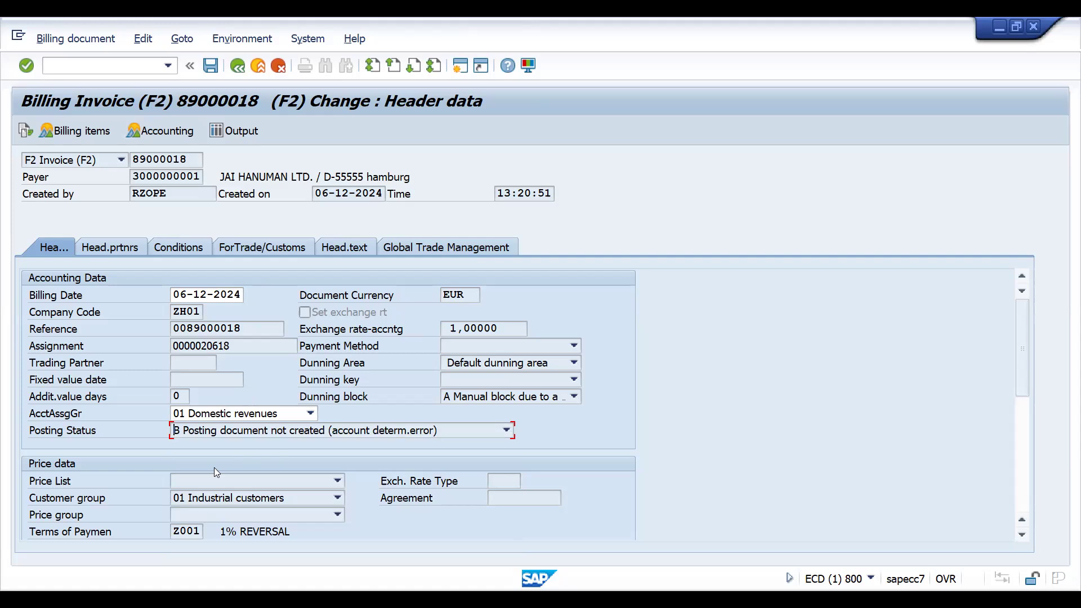
mouse_move(143, 397)
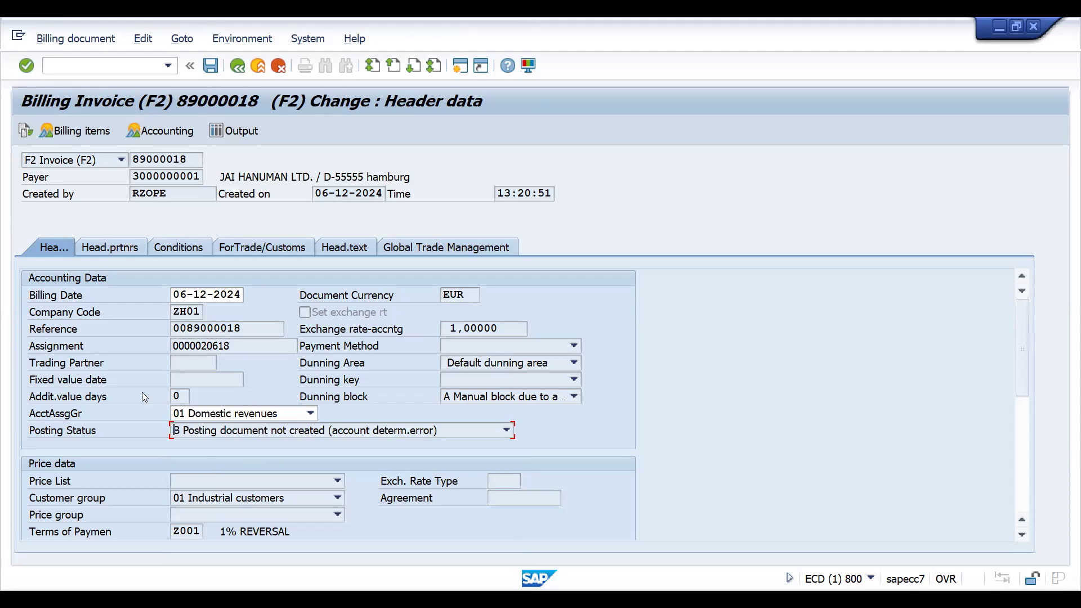
mouse_move(329, 273)
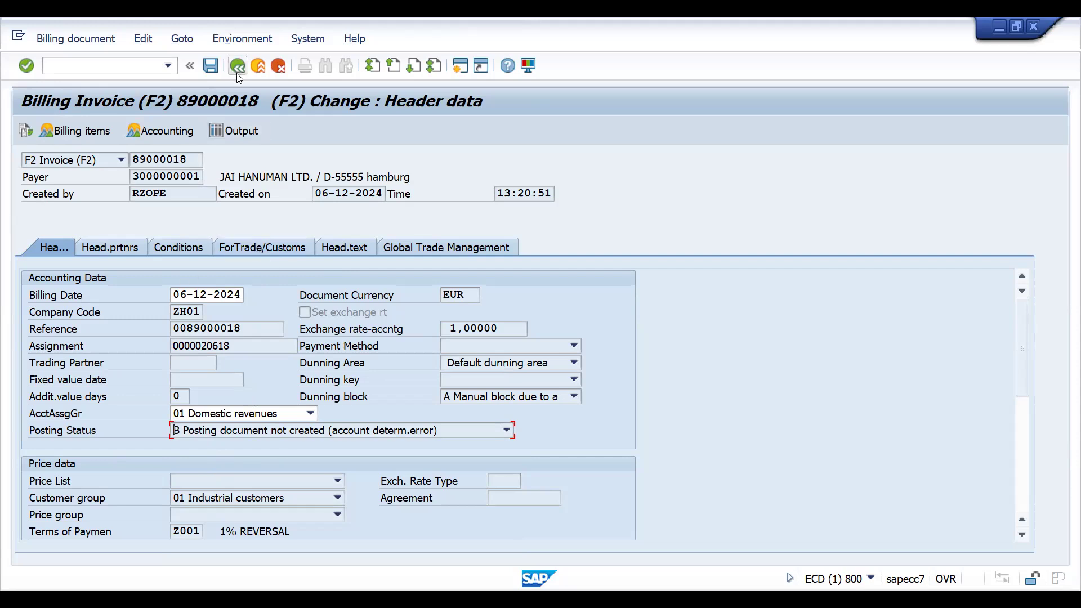
Release invoice 89000018 to accounting again and recheck its header posting status
left_click(74, 130)
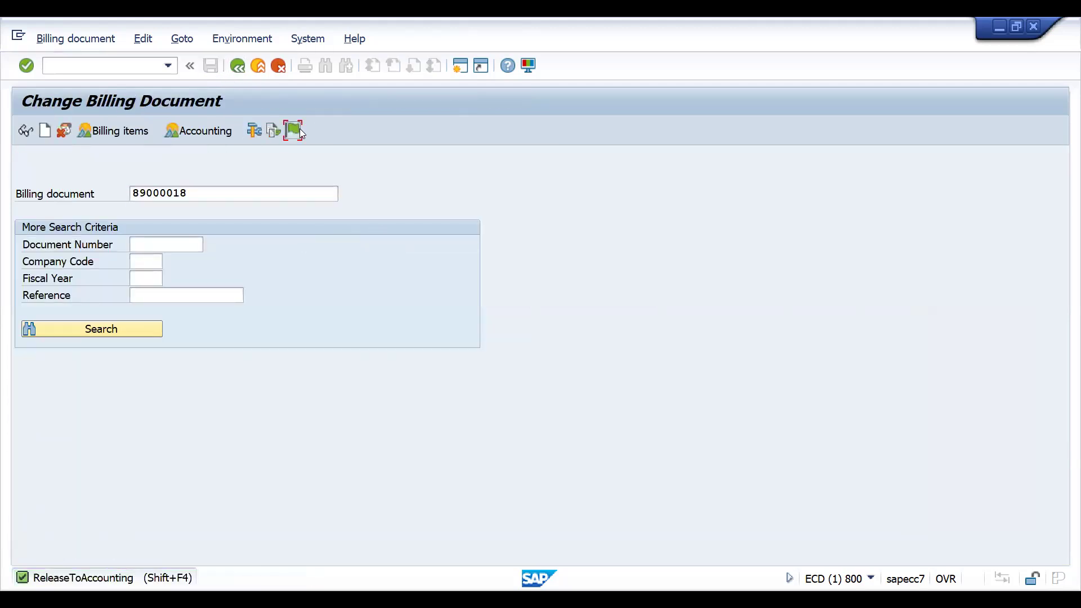
left_click(293, 130)
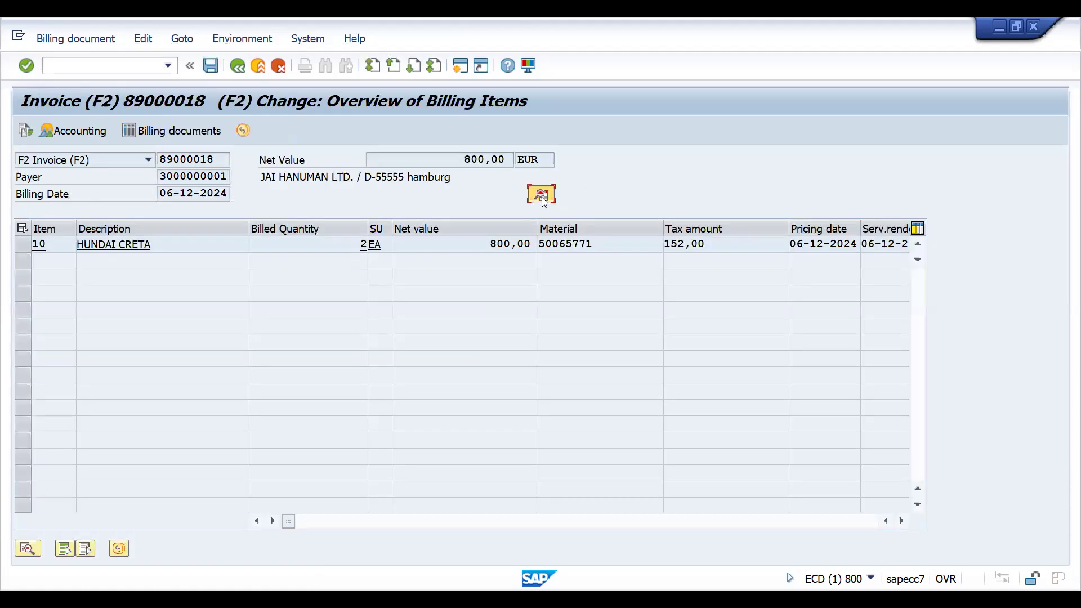
left_click(540, 195)
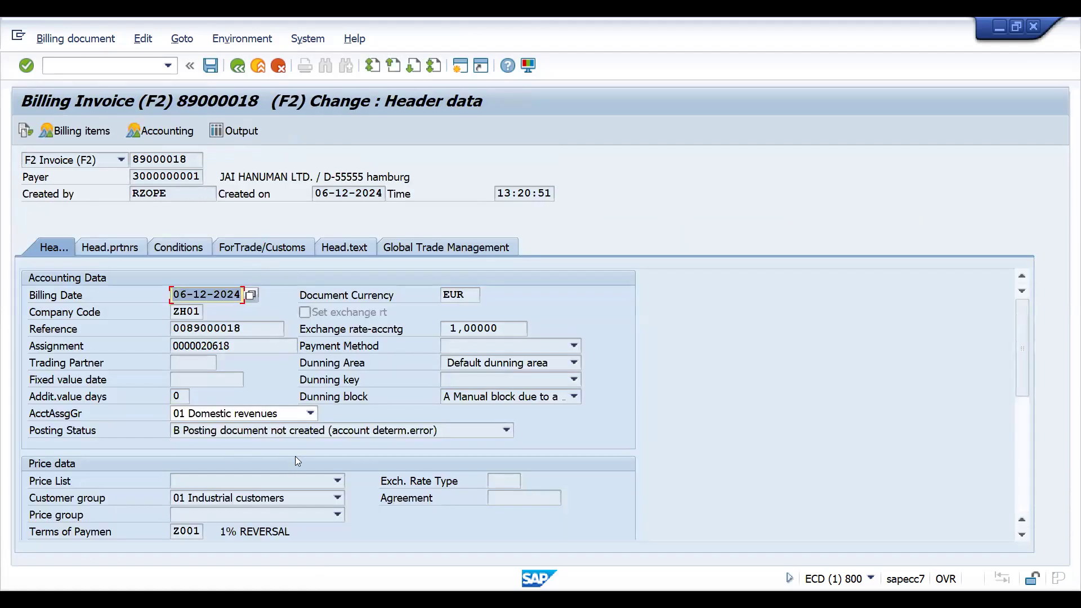
left_click(506, 430)
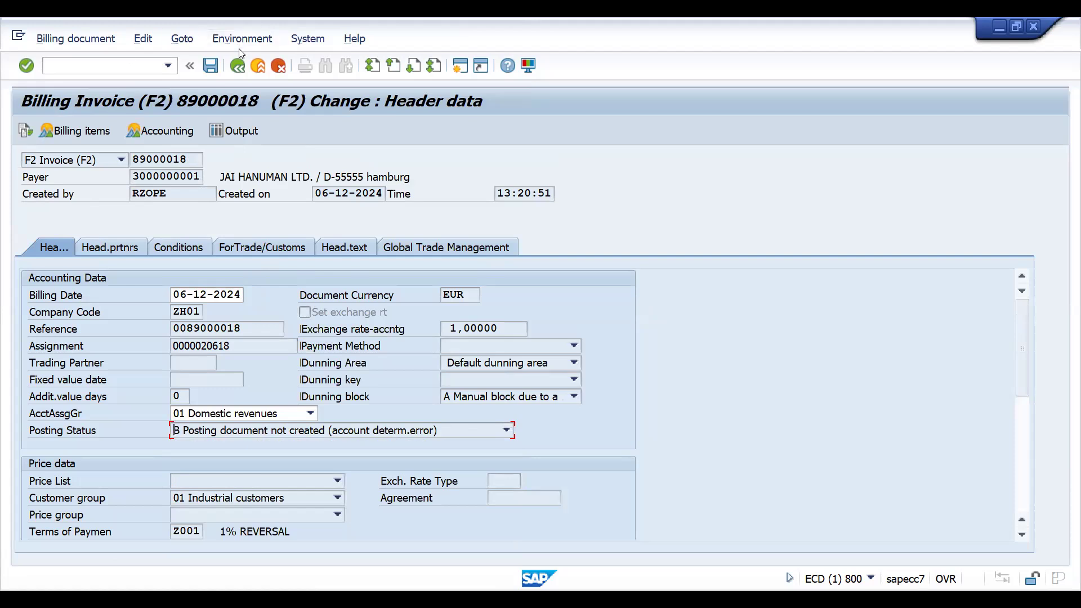
Save the invoice again and start VF02 to reopen it
left_click(74, 130)
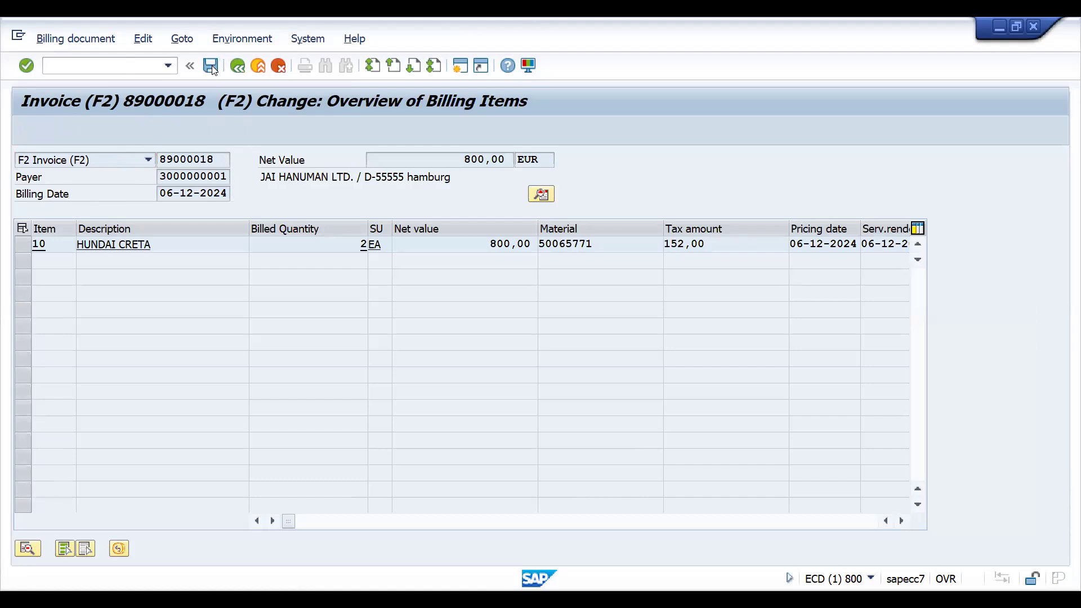
left_click(211, 65)
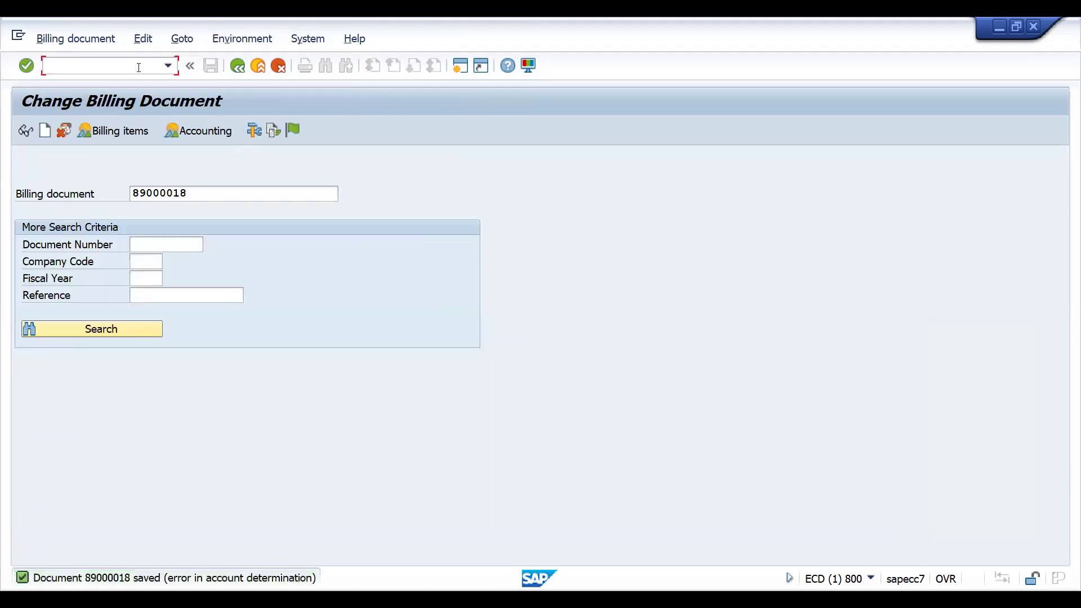
type("/nv")
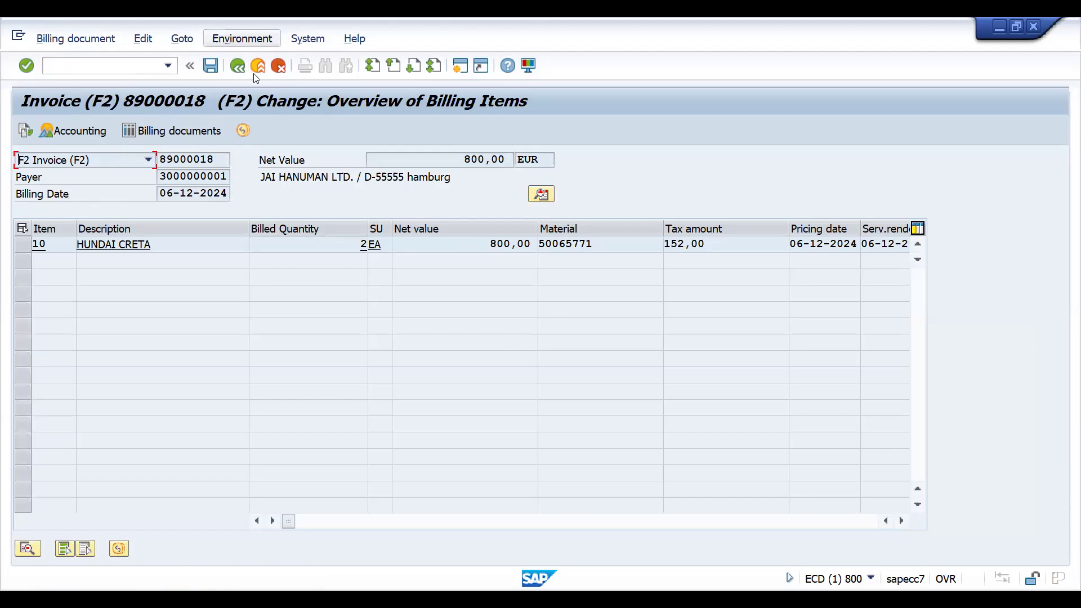
Analyse account determination for Price and Factoring Discount, finding ERS unassigned, then enter VKOA
left_click(241, 38)
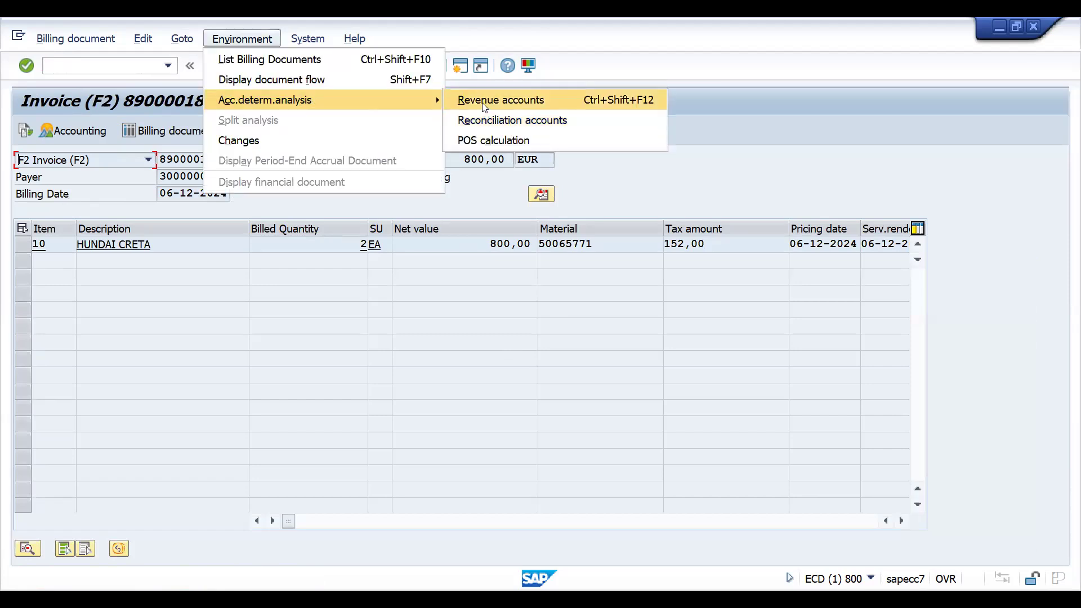
left_click(500, 99)
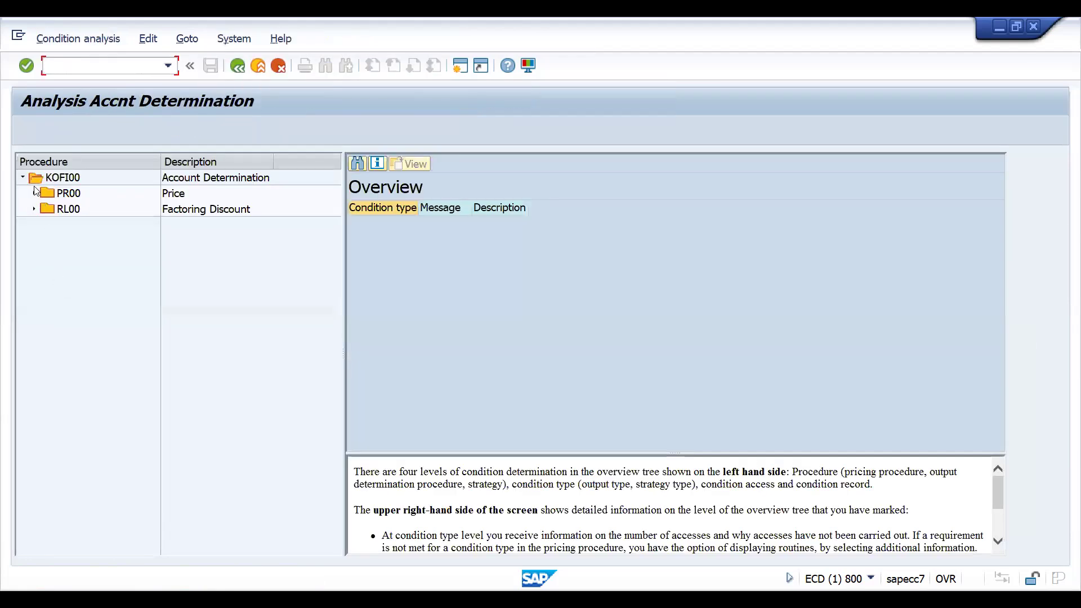
left_click(33, 193)
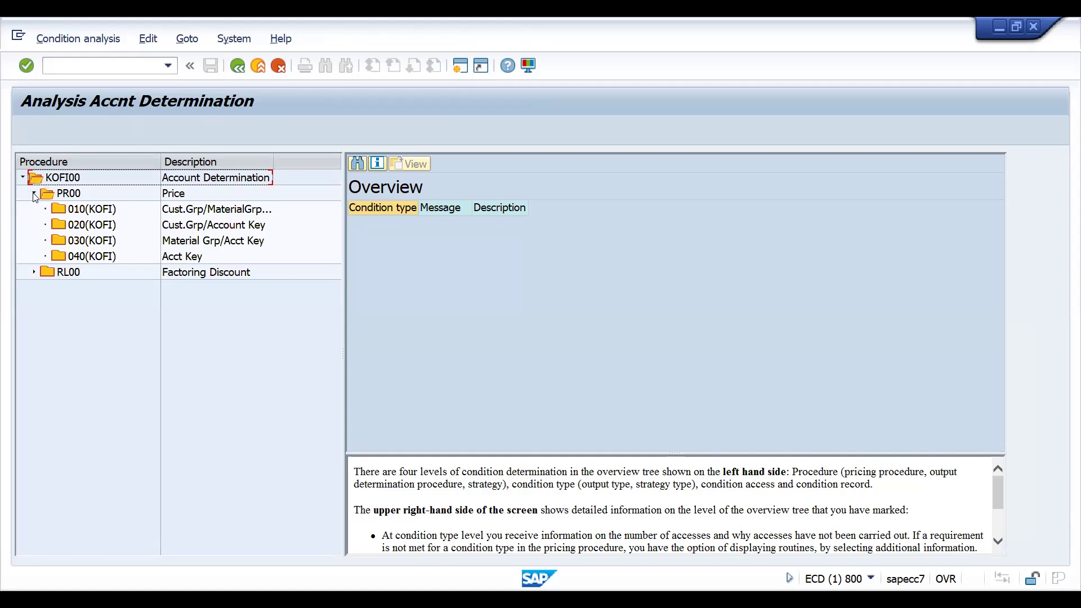
left_click(89, 256)
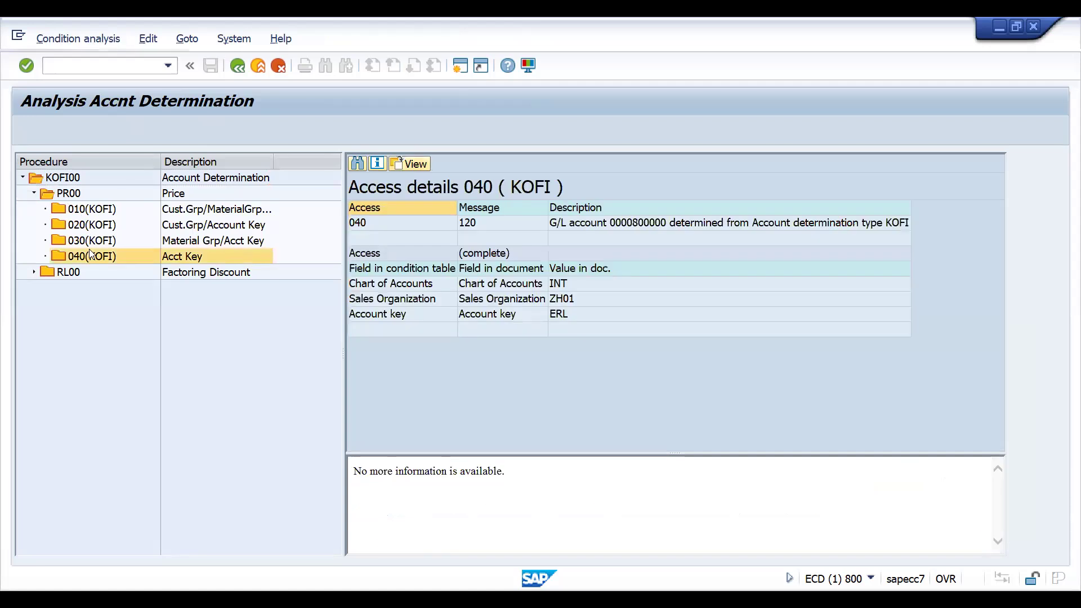
left_click(34, 272)
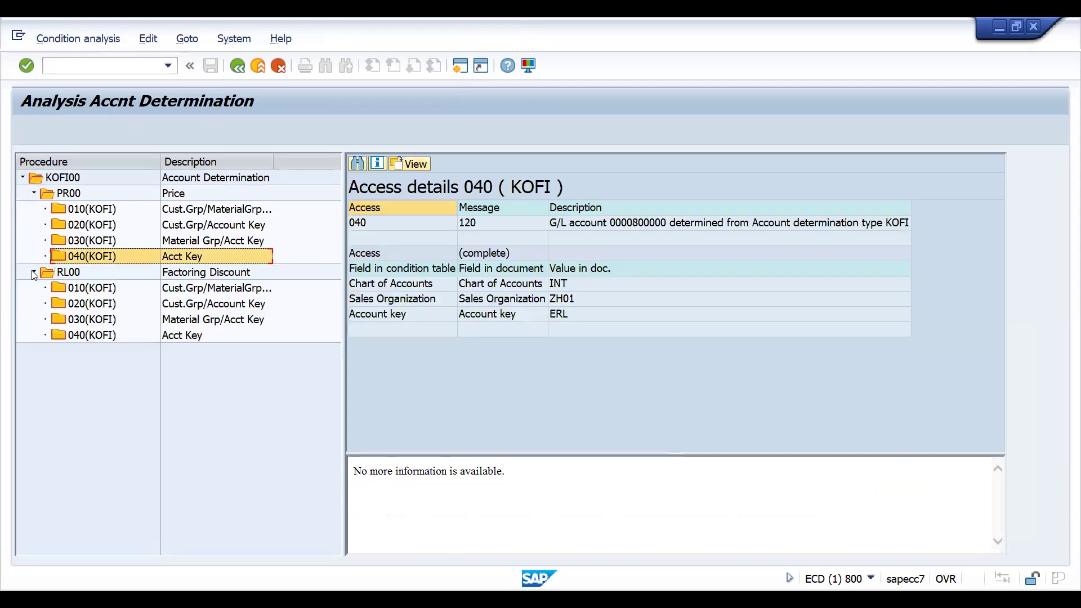
left_click(88, 334)
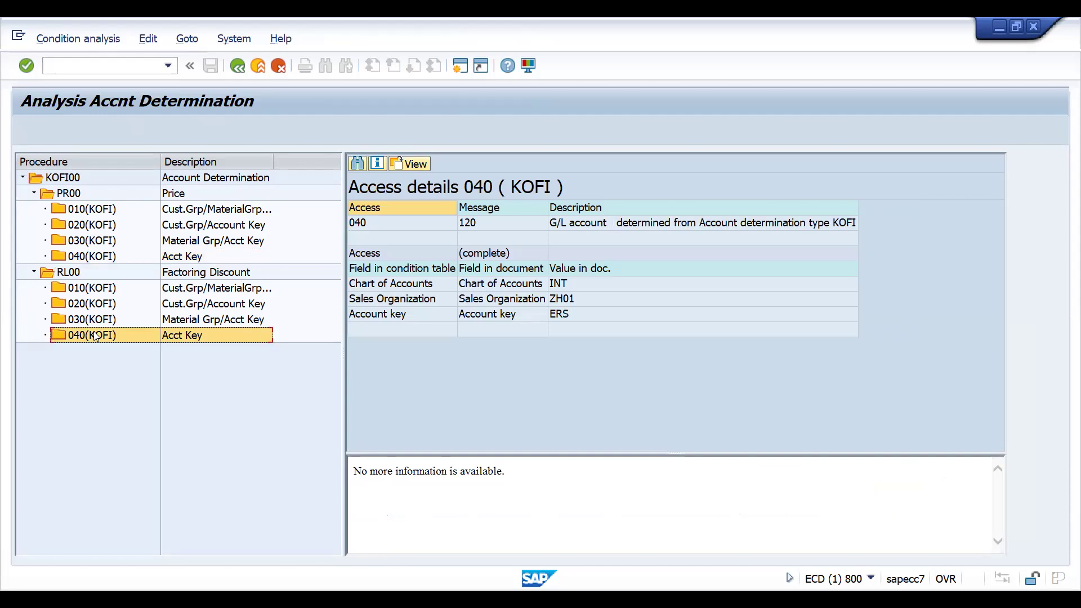
mouse_move(220, 326)
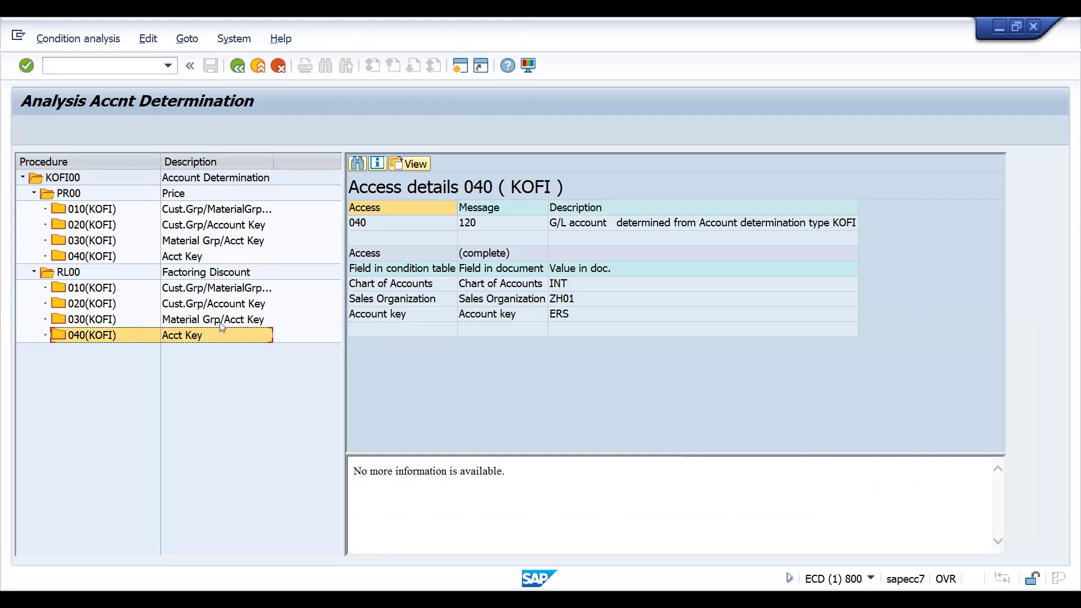
mouse_move(590, 301)
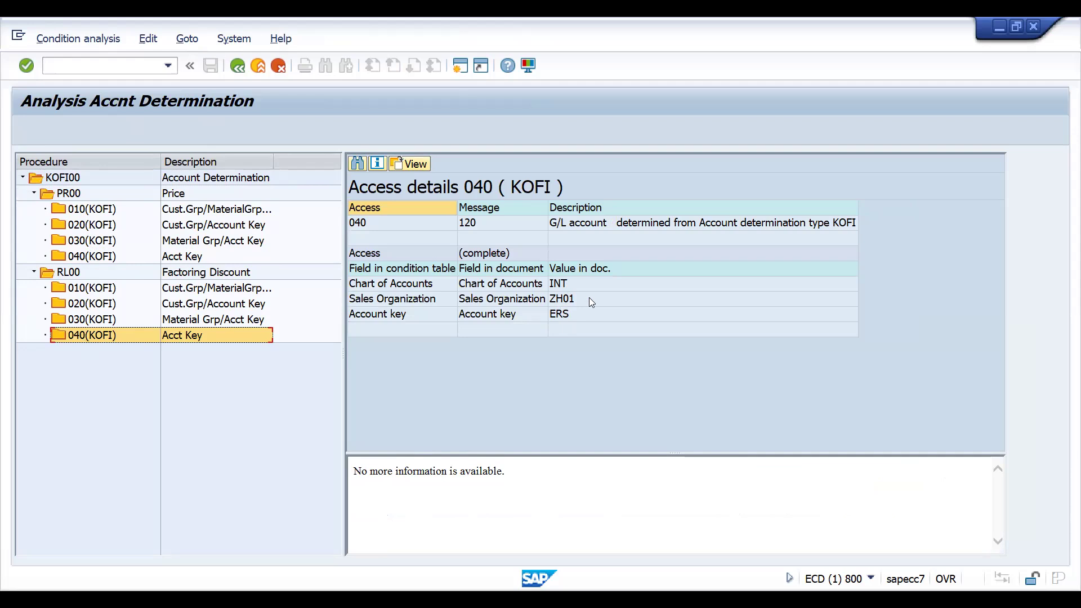
mouse_move(115, 259)
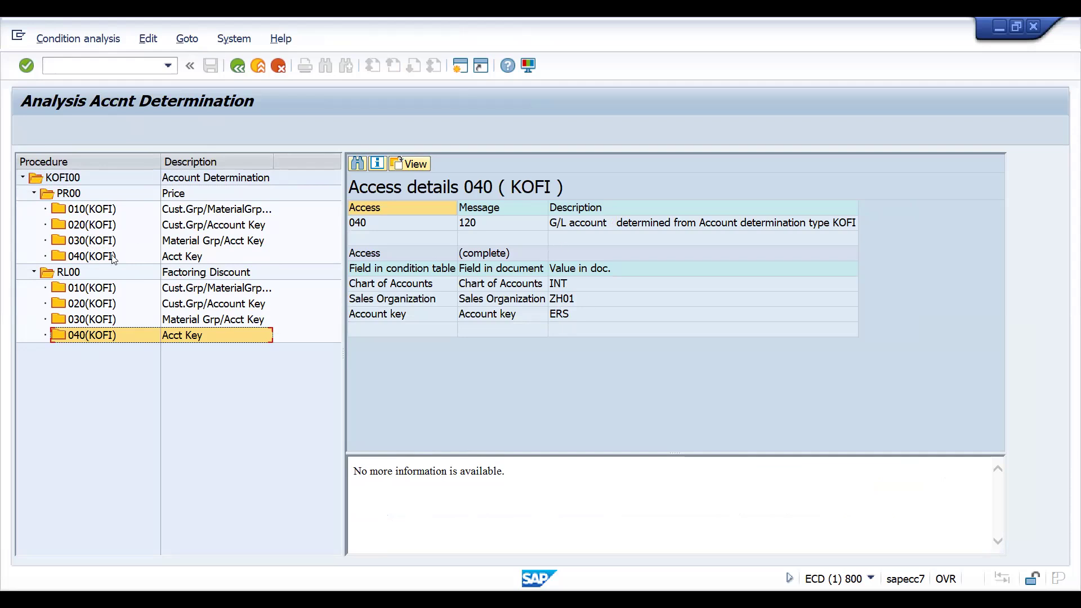
mouse_move(262, 263)
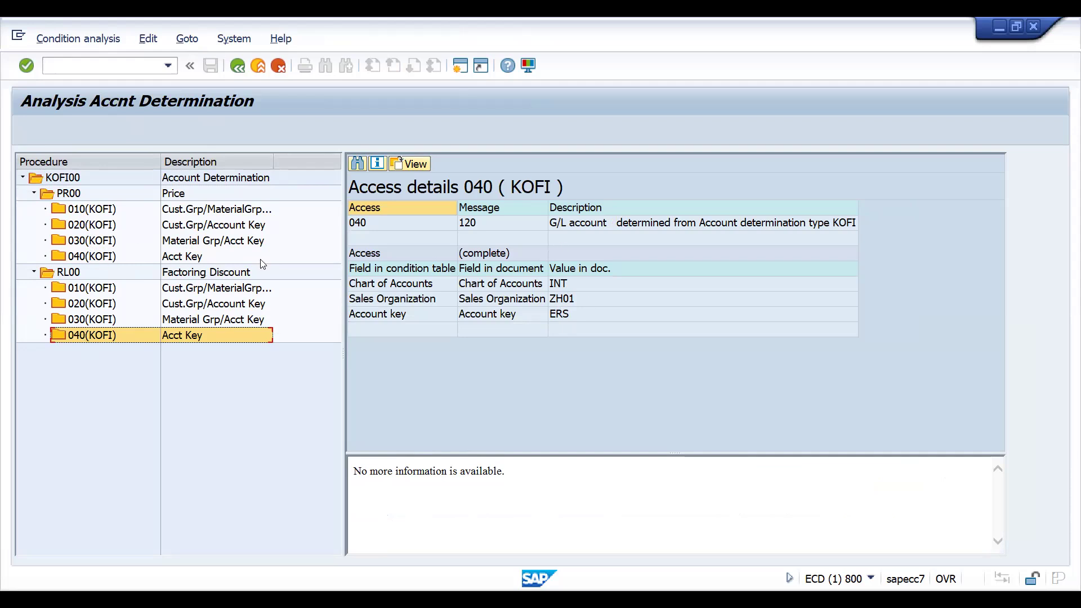
mouse_move(38, 81)
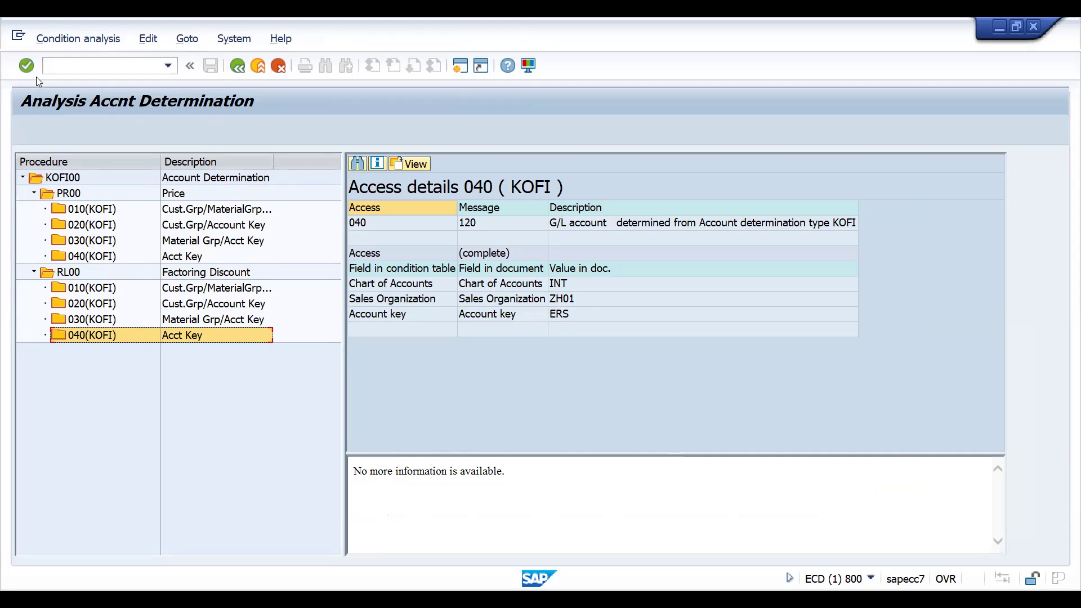
type("/nv")
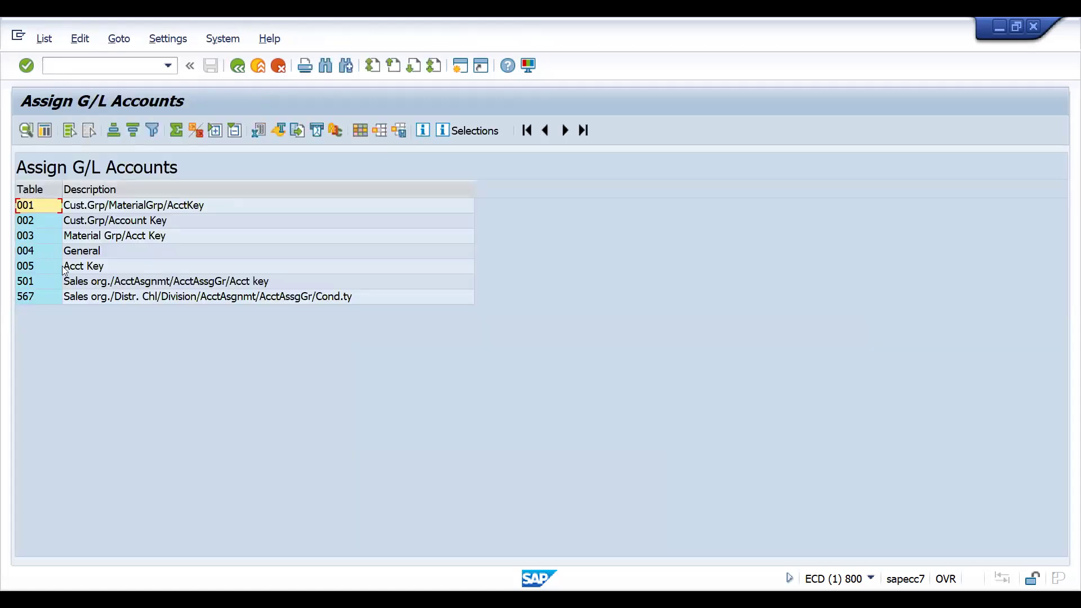
Open table 005 Acct Key and position on entries V, KOFI, INT, ZH01
double_click(83, 267)
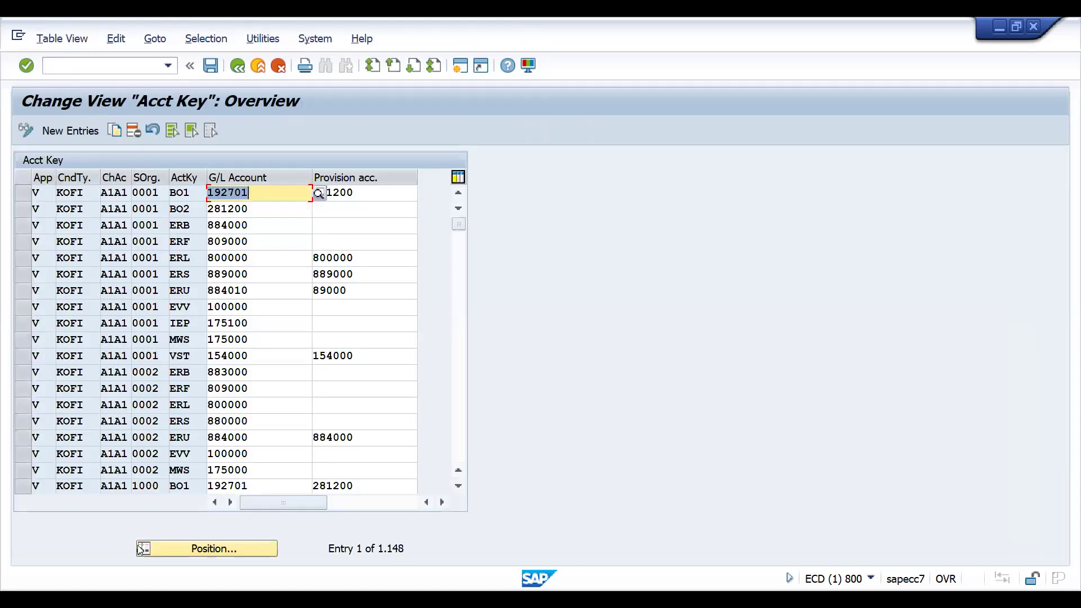
left_click(207, 548)
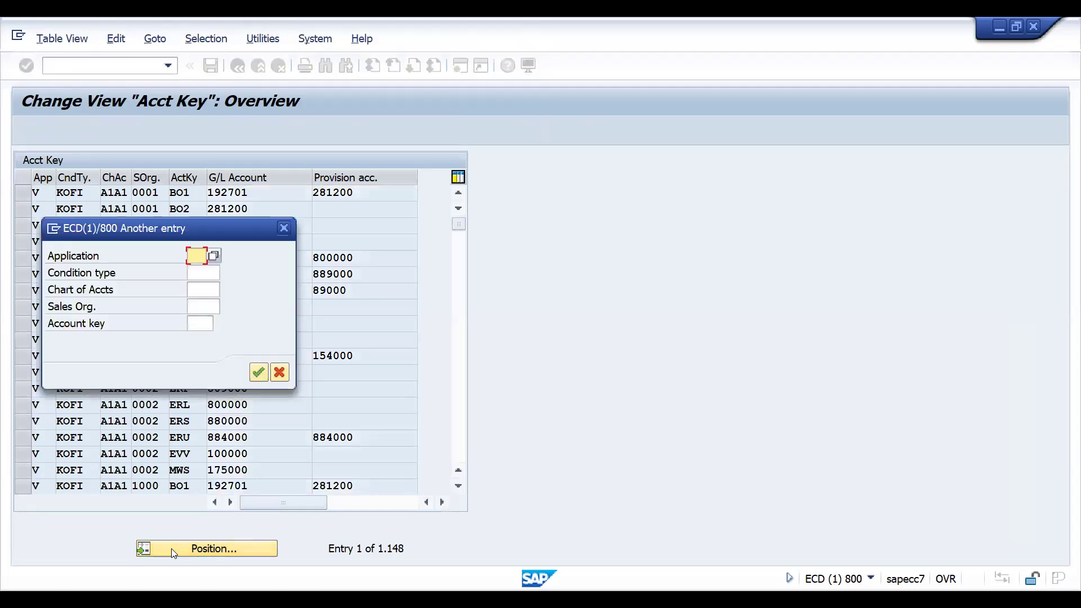
left_click(196, 255)
type("v")
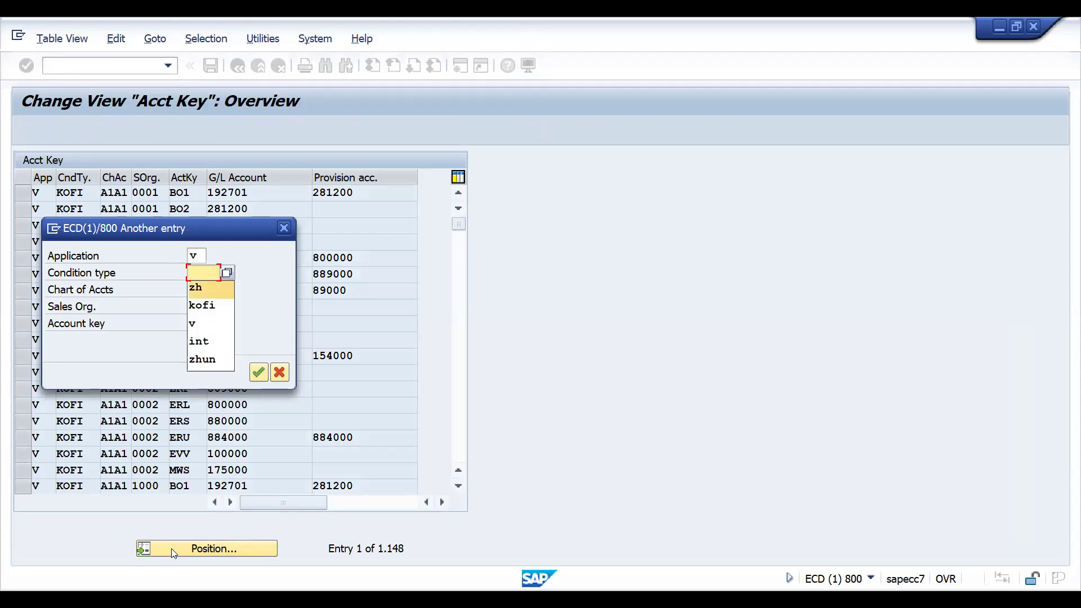
left_click(202, 305)
type("zh01")
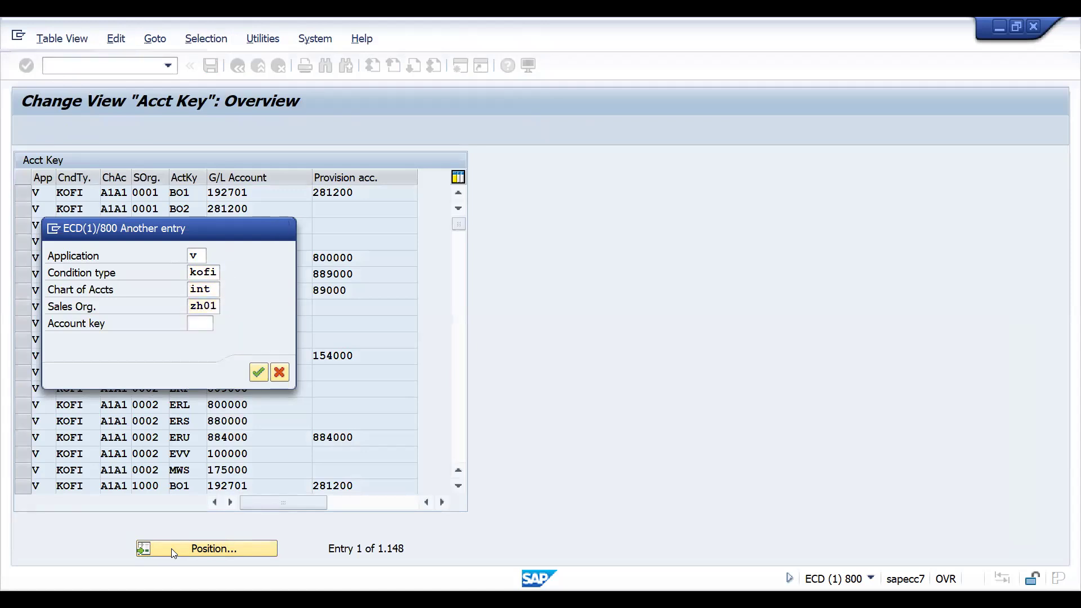
left_click(259, 372)
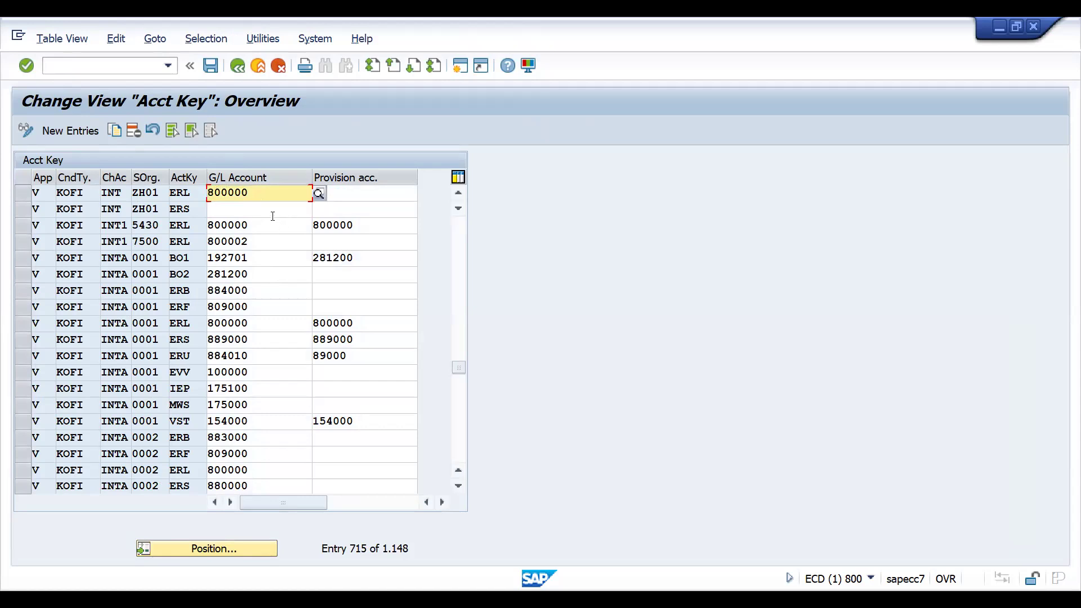
Assign G/L account 800001 to key ERS, save, and reopen invoice 89000018 via VF02
left_click(258, 208)
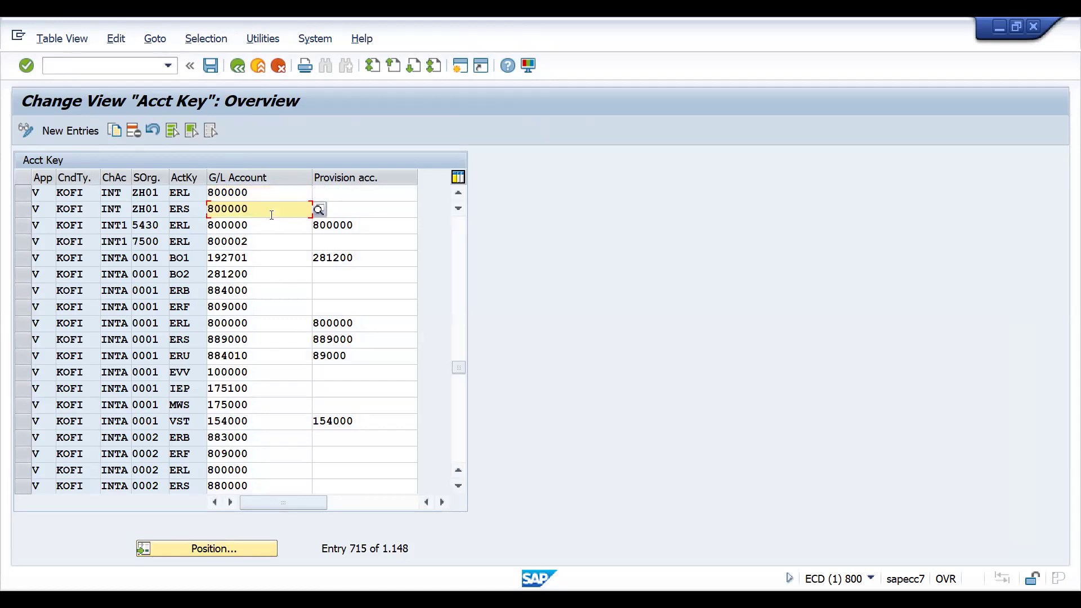
type("800001")
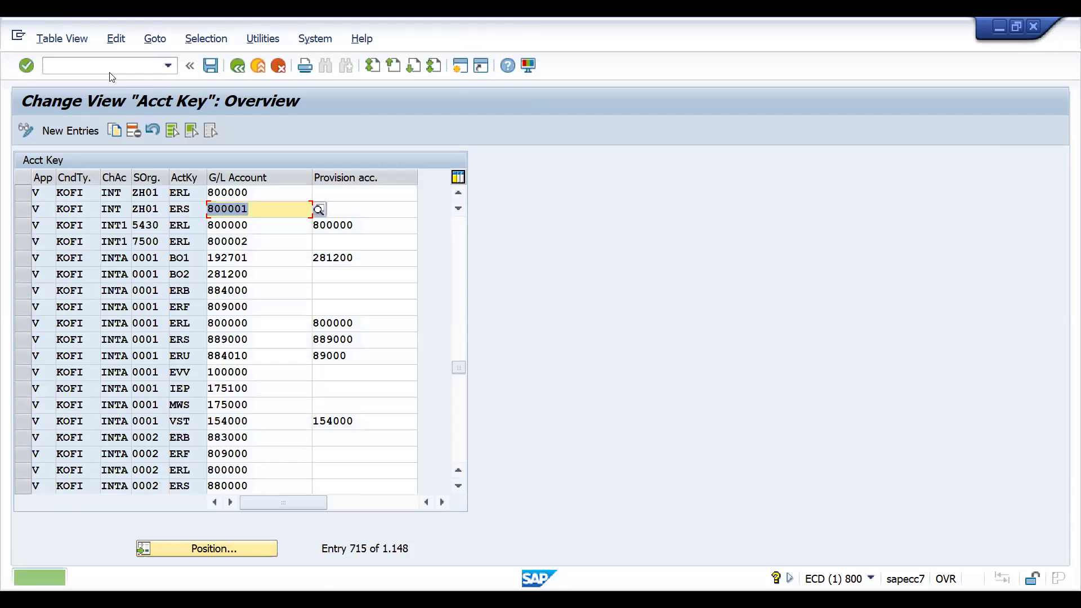
type("/nvf")
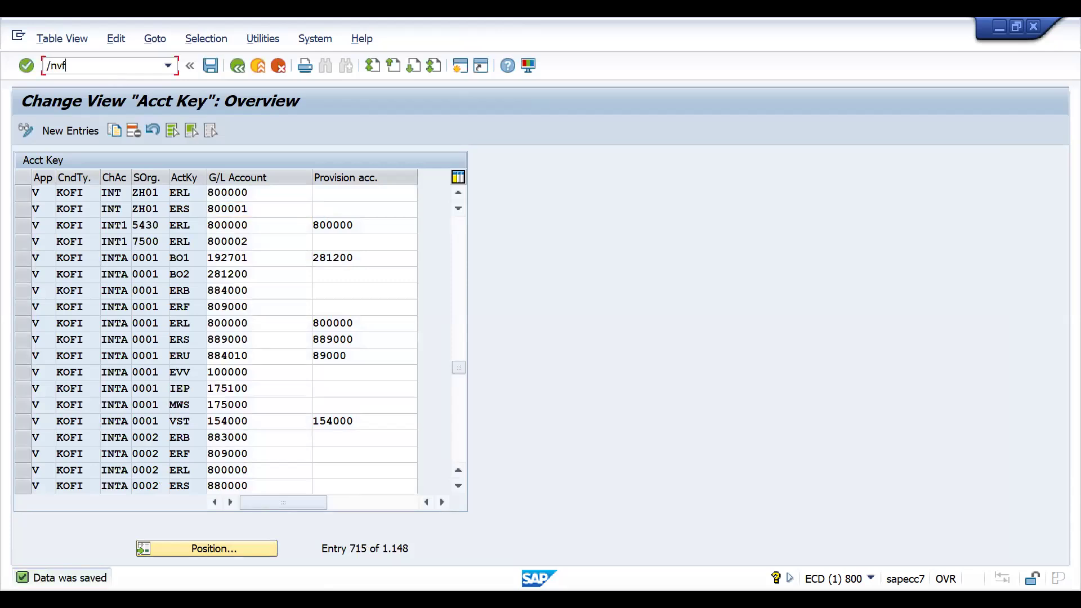
type("/nvf")
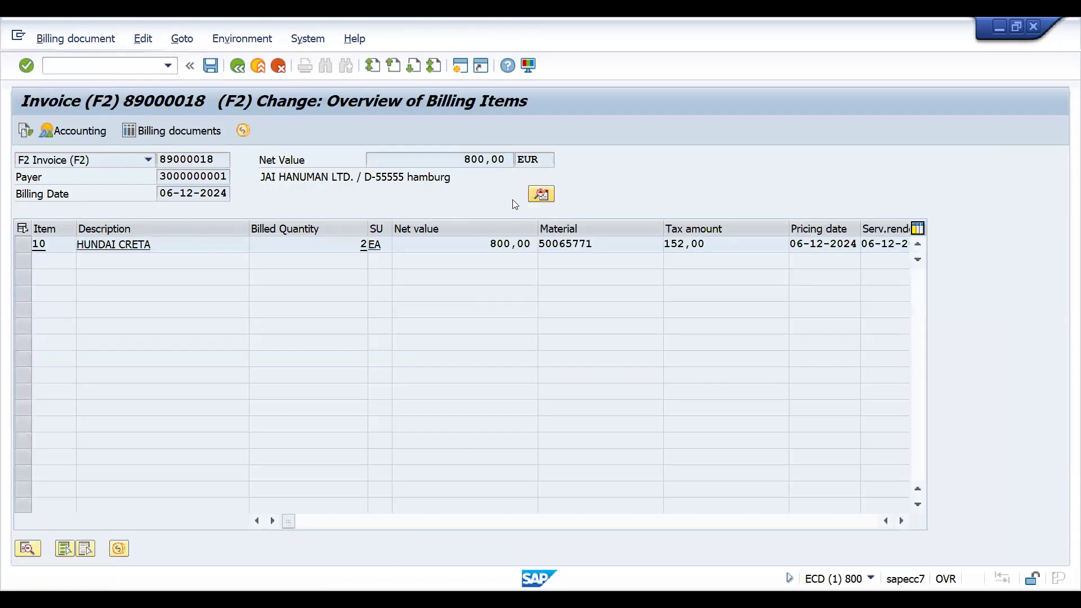
Check invoice 89000018's header data, confirming posting status B, then return to the items overview
left_click(540, 193)
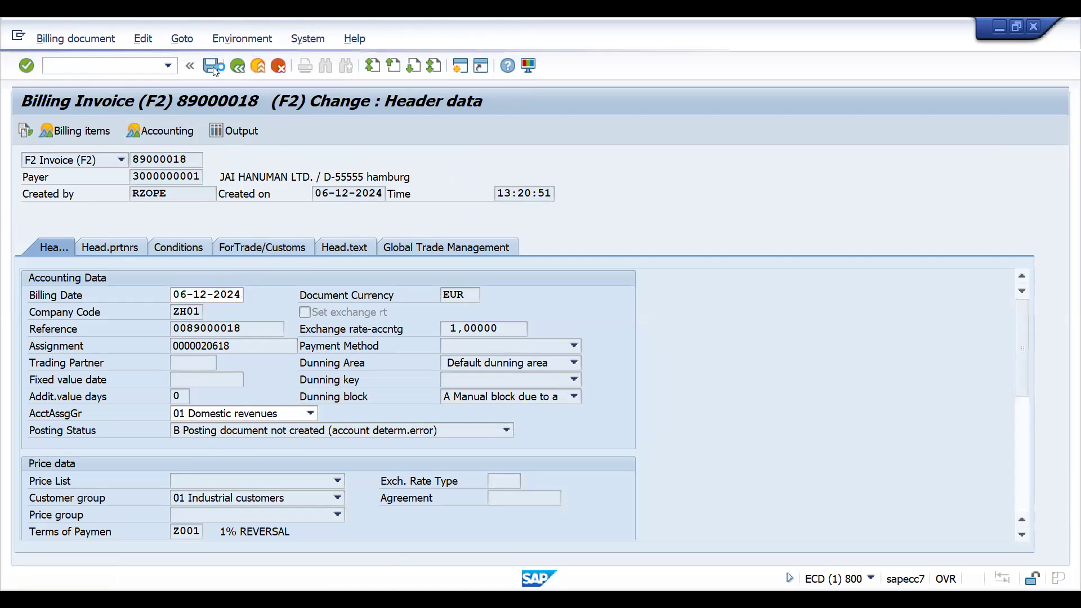
left_click(212, 65)
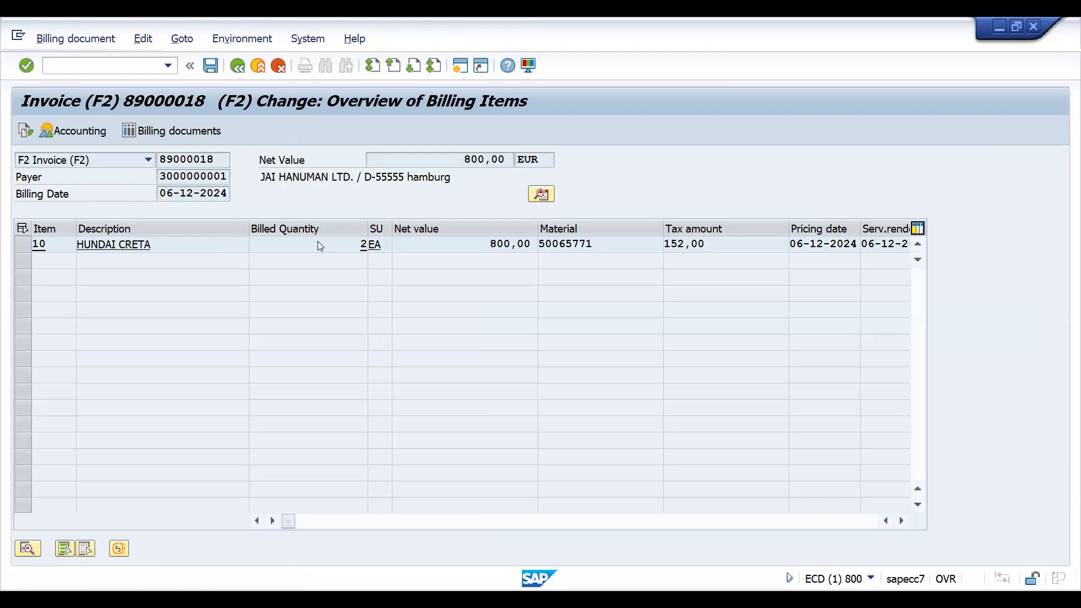
double_click(114, 243)
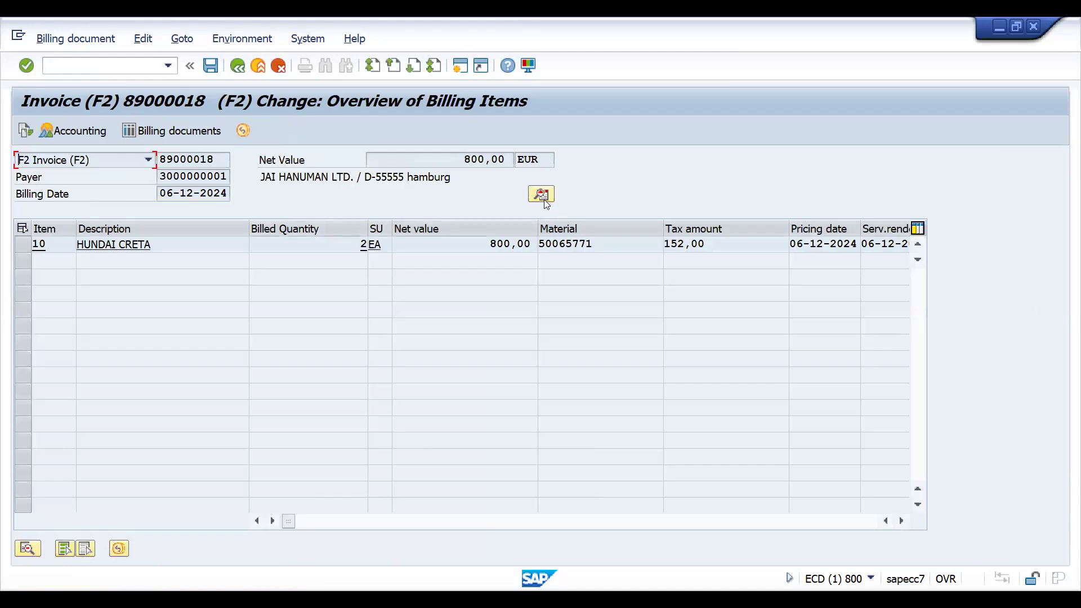
Release invoice 89000018 to accounting and save, moving its posting status to C
left_click(541, 193)
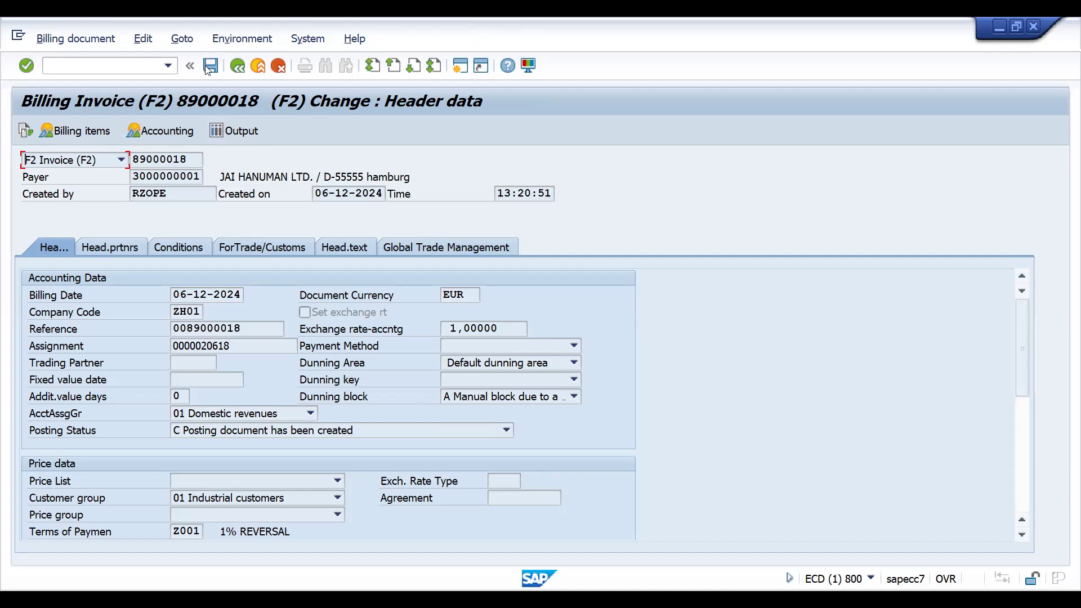
left_click(237, 65)
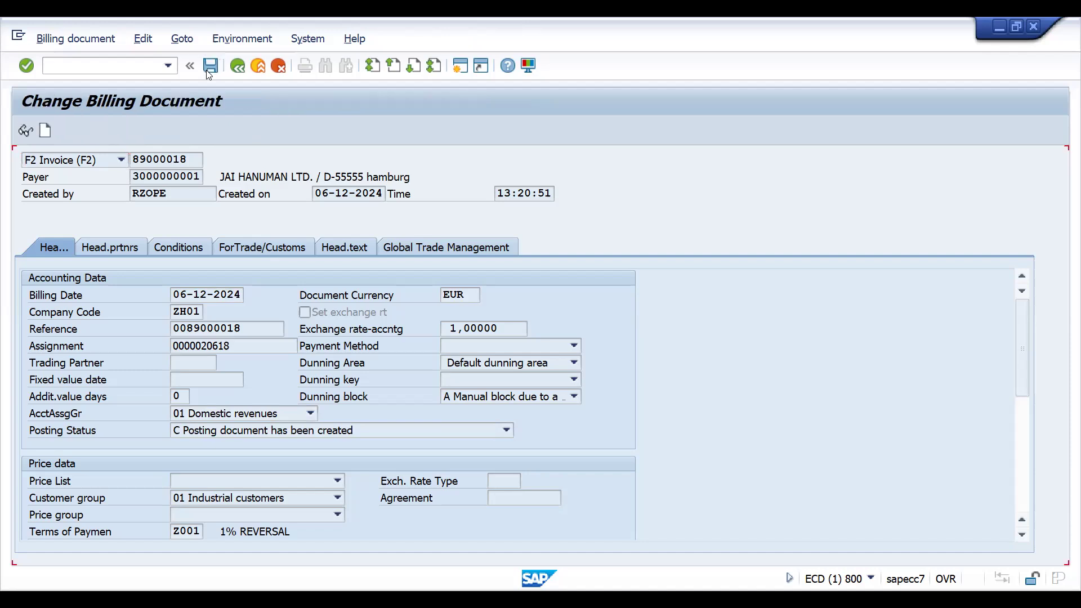
left_click(211, 65)
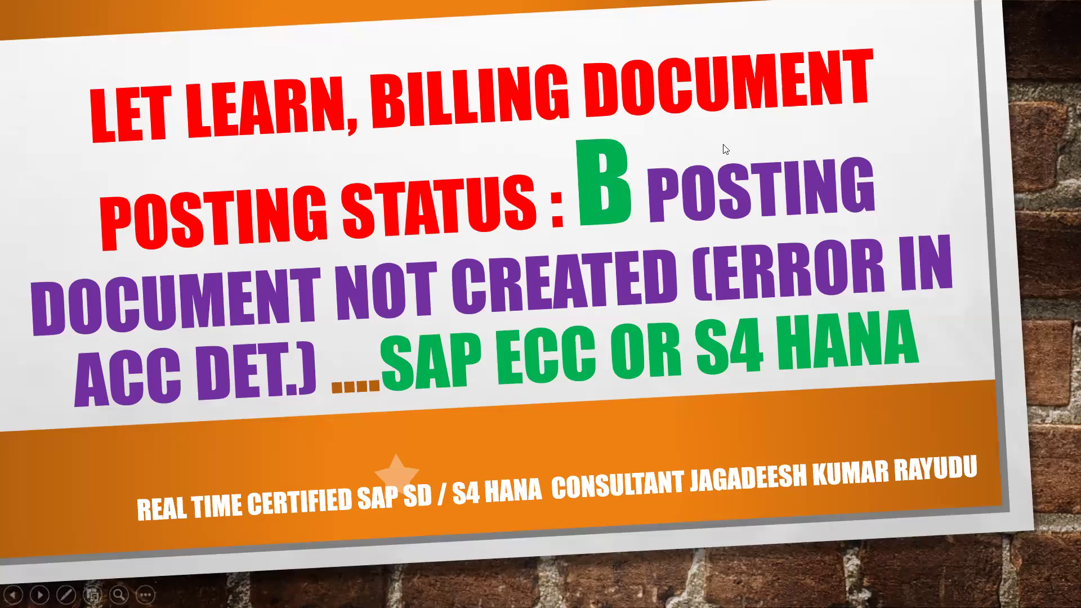
mouse_move(565, 98)
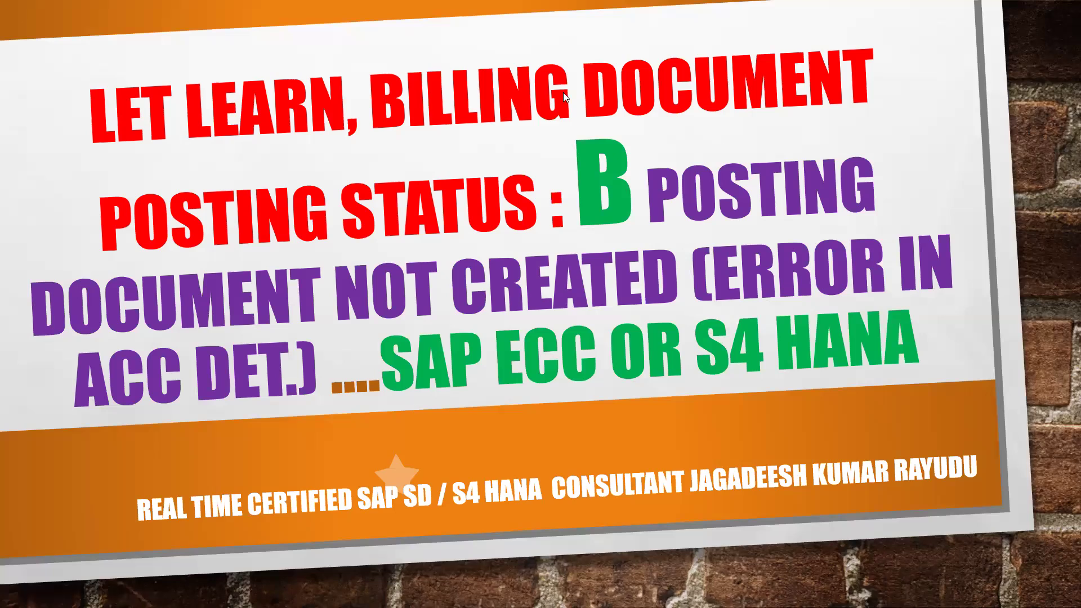